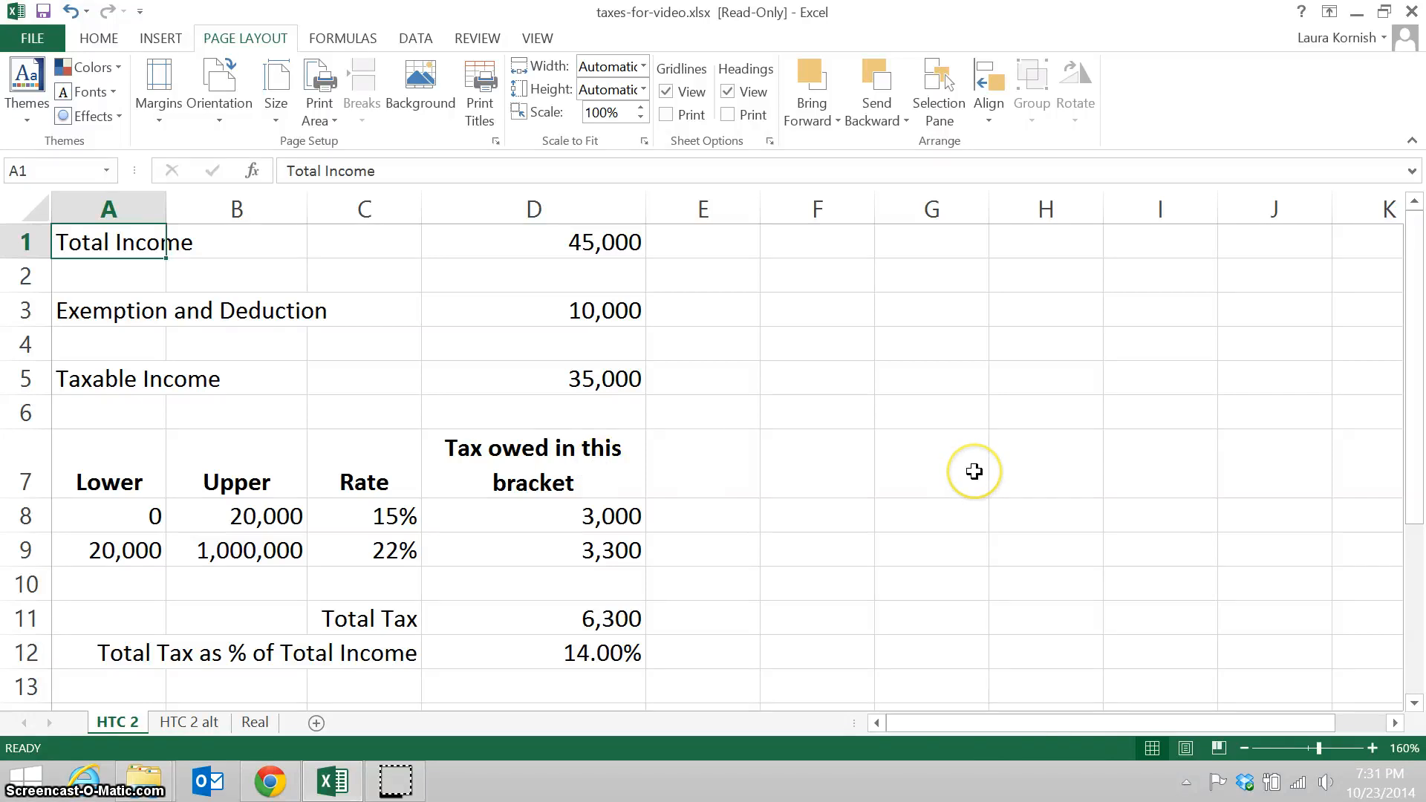
pyautogui.moveTo(974, 471)
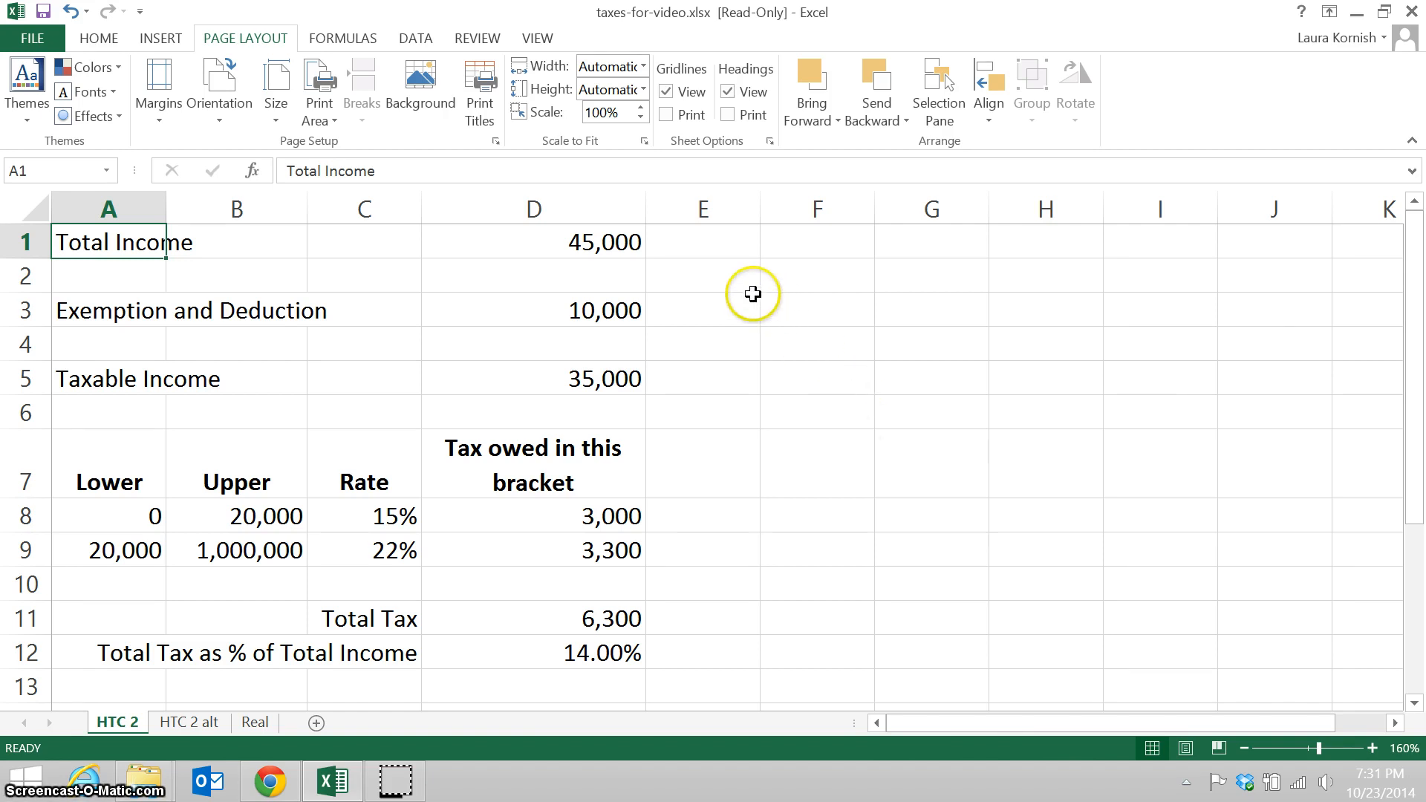
# - Enter 55,000 as Total Income in D1, lifting total tax to 8,500
pyautogui.click(531, 242)
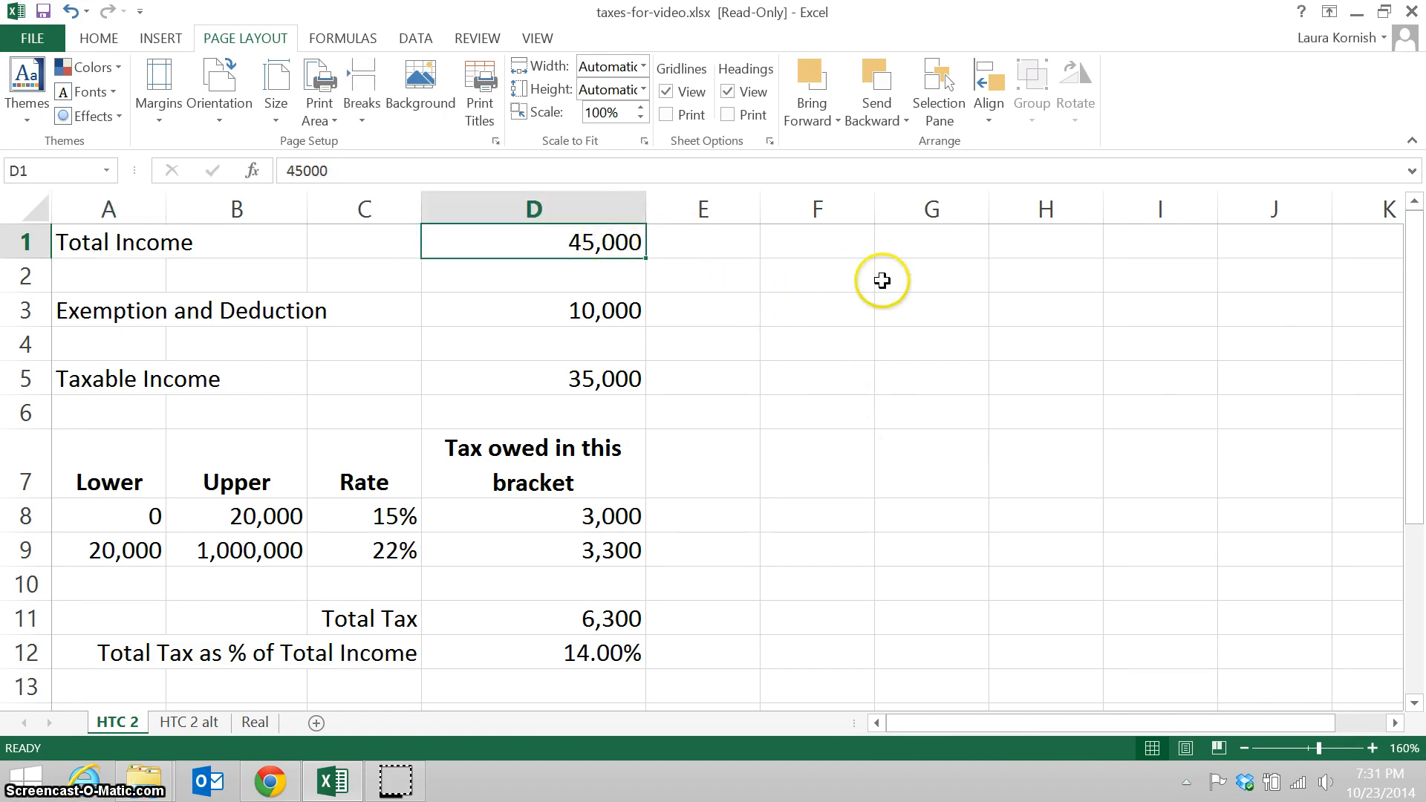
pyautogui.write('5500')
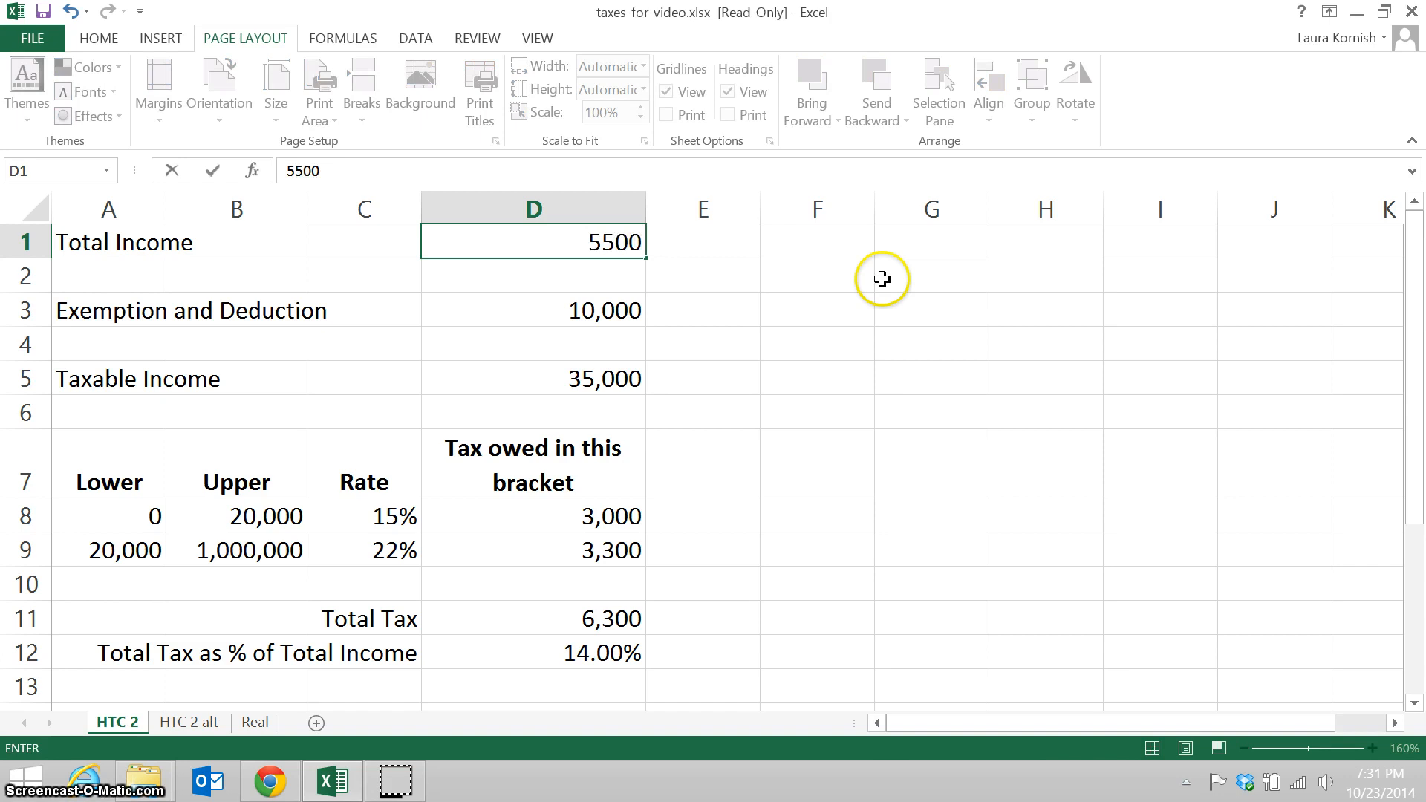
pyautogui.press('Return')
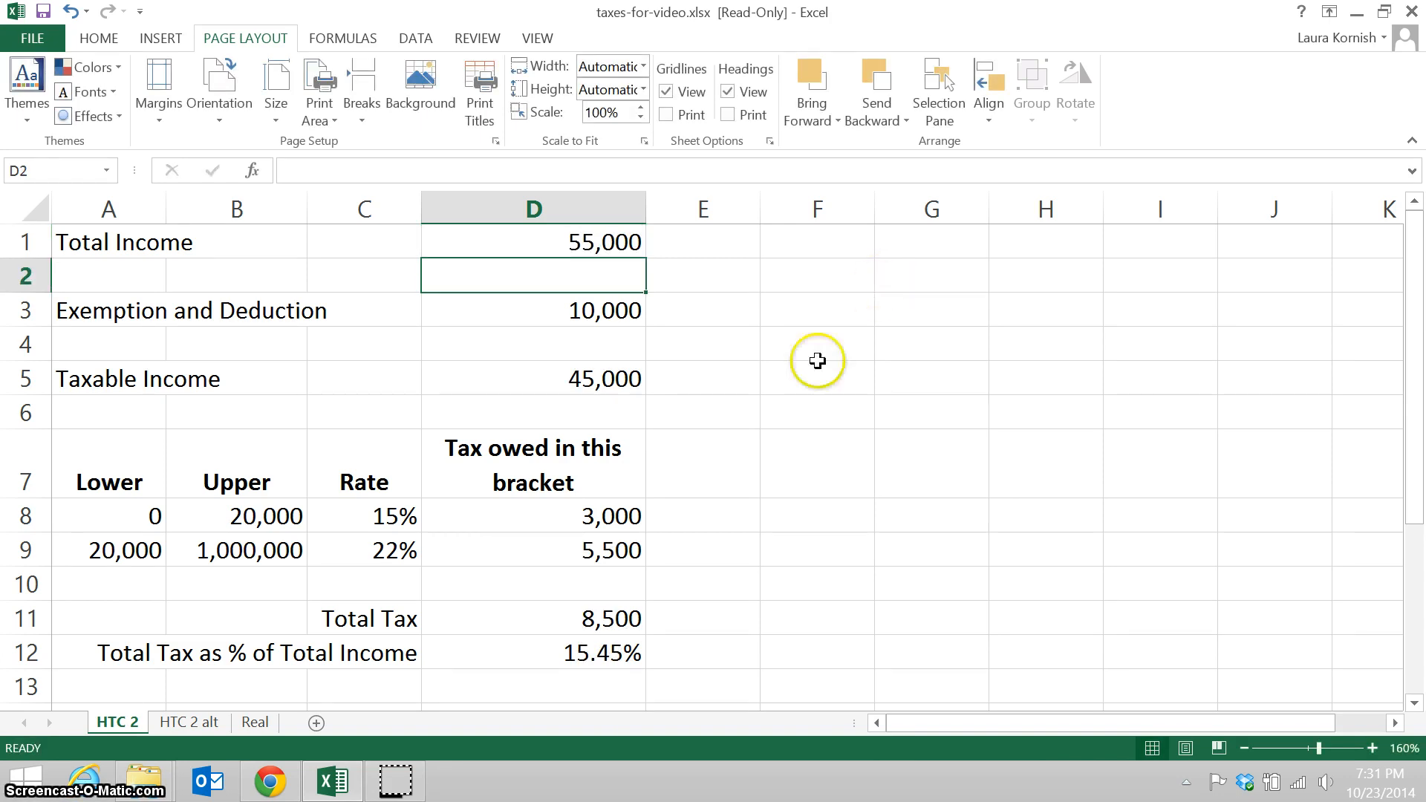
pyautogui.moveTo(628, 620)
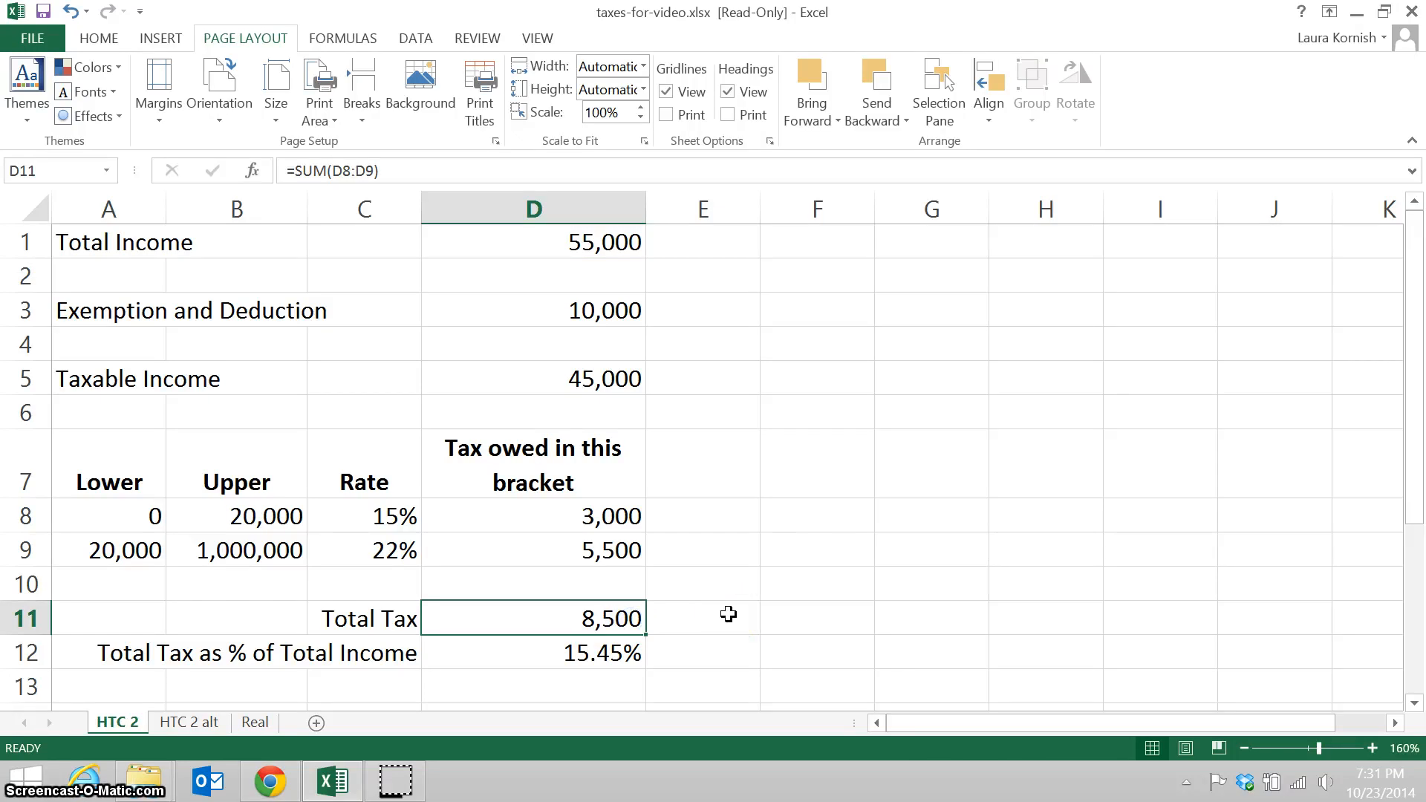
pyautogui.moveTo(649, 668)
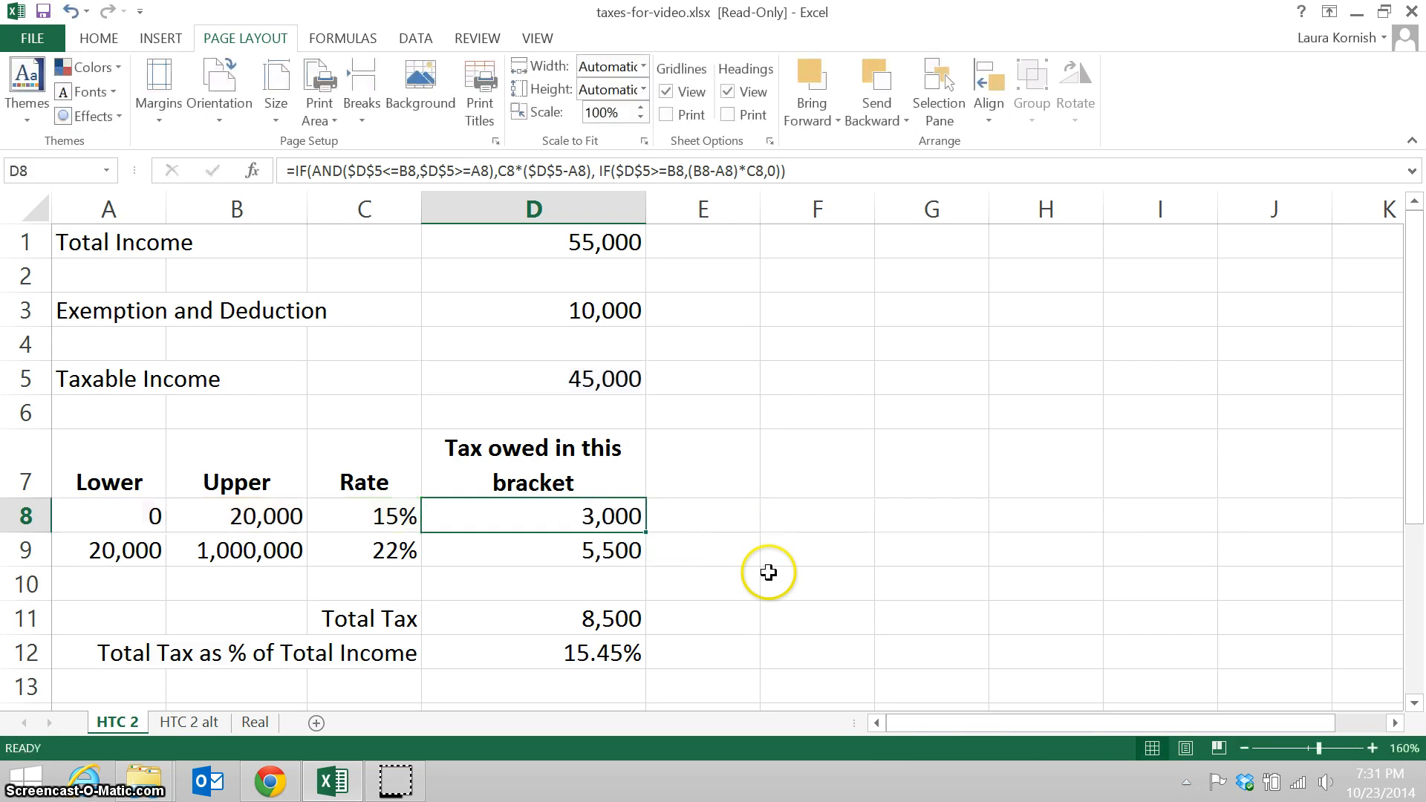
pyautogui.moveTo(767, 570)
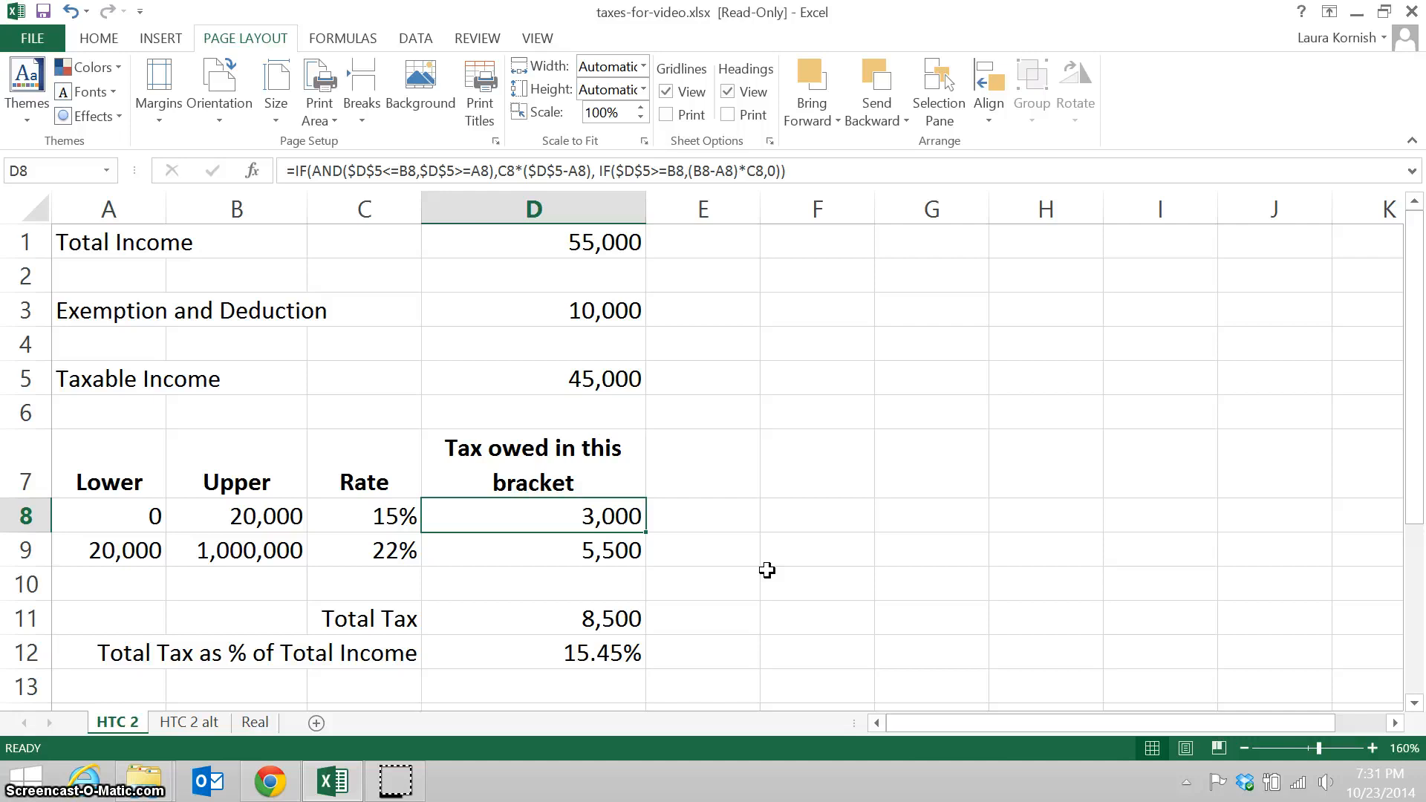
pyautogui.moveTo(831, 410)
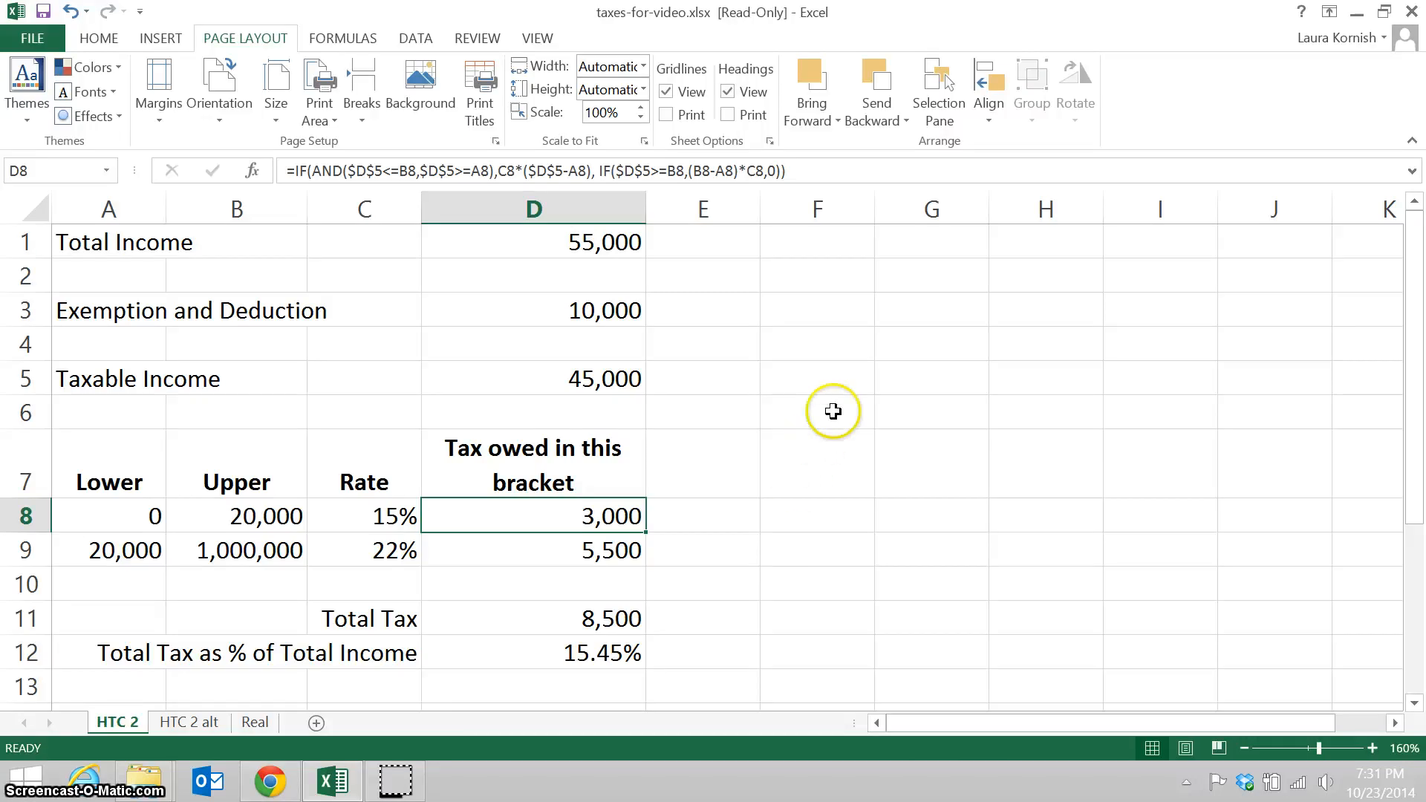
# - Change Total Income in D1 to 25,000, giving total tax of 2,250
pyautogui.click(815, 377)
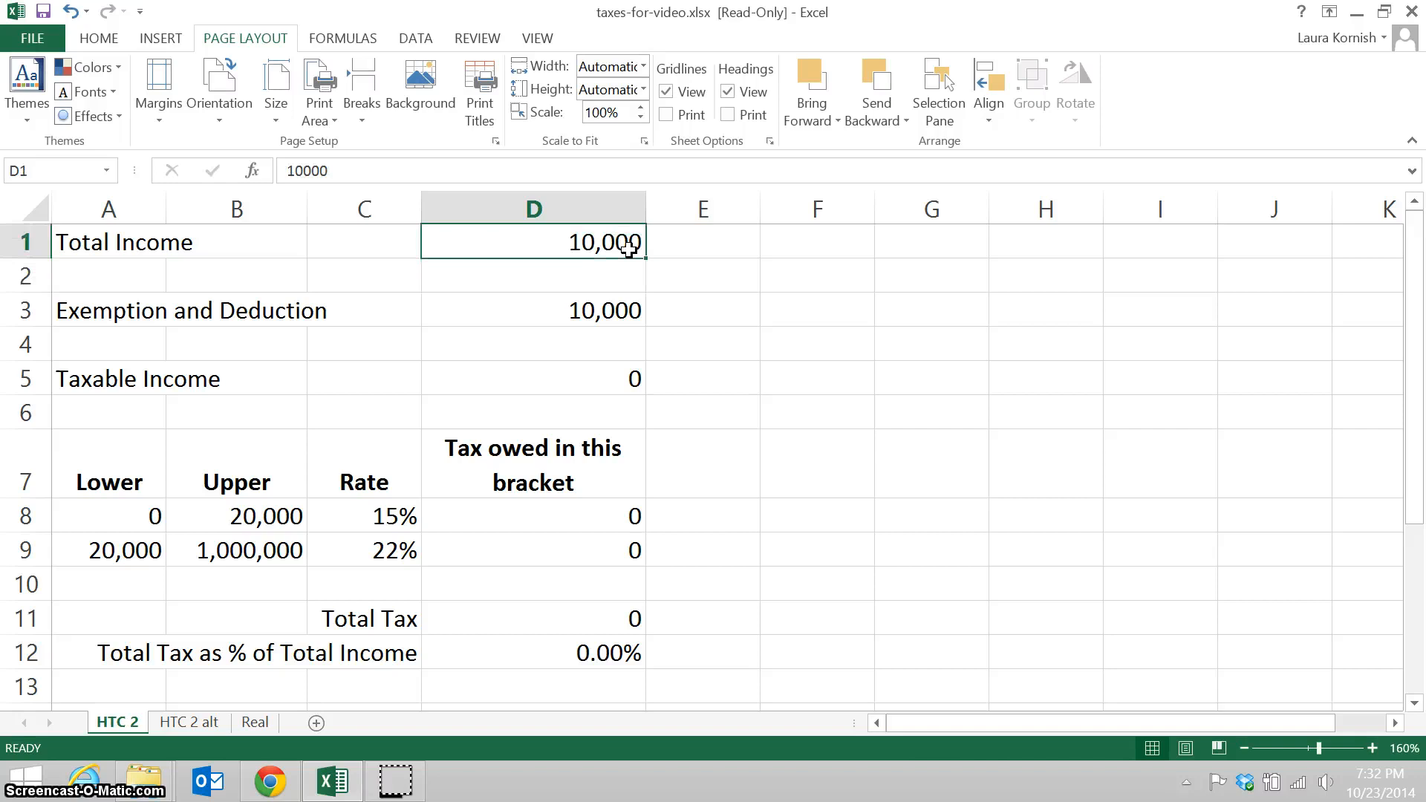
pyautogui.write('25000')
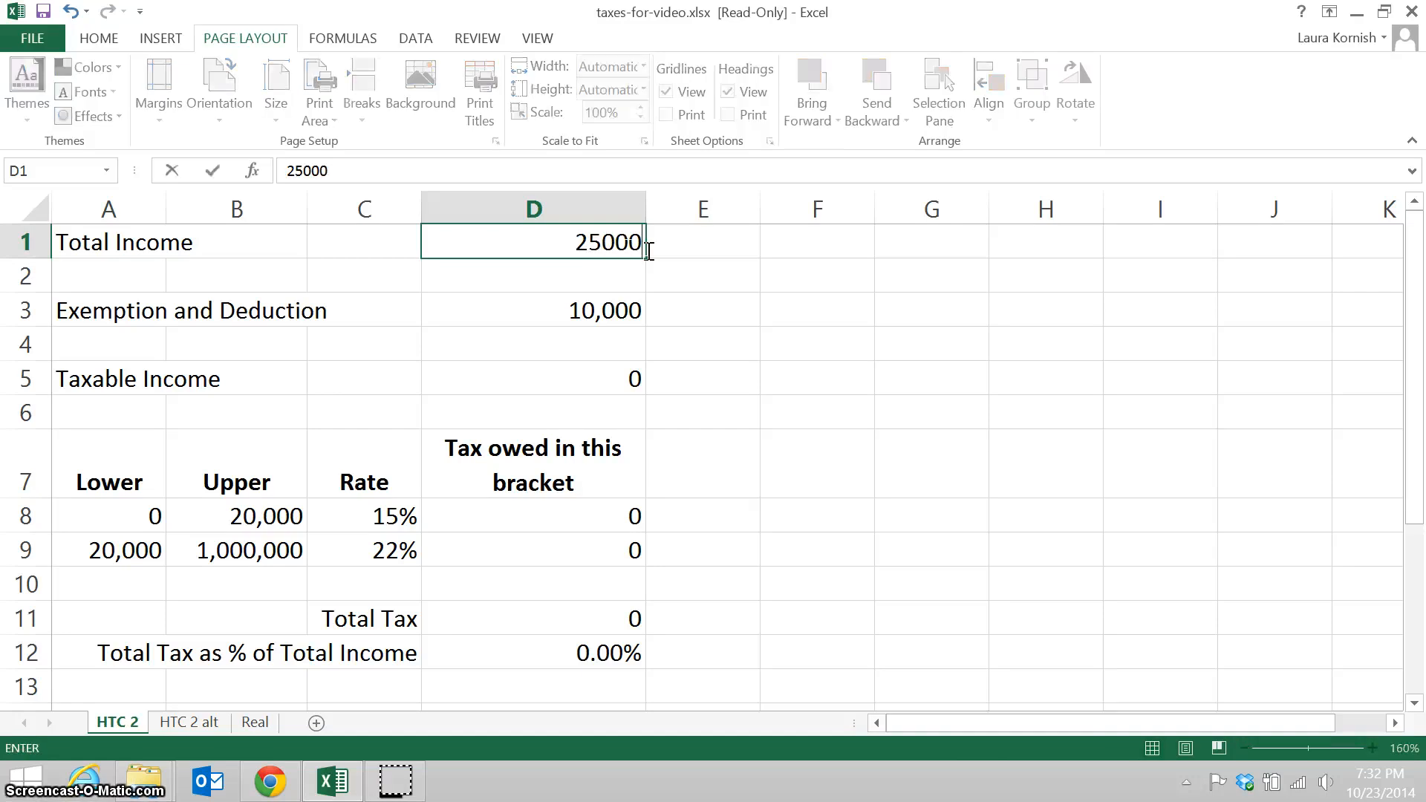
pyautogui.press('Return')
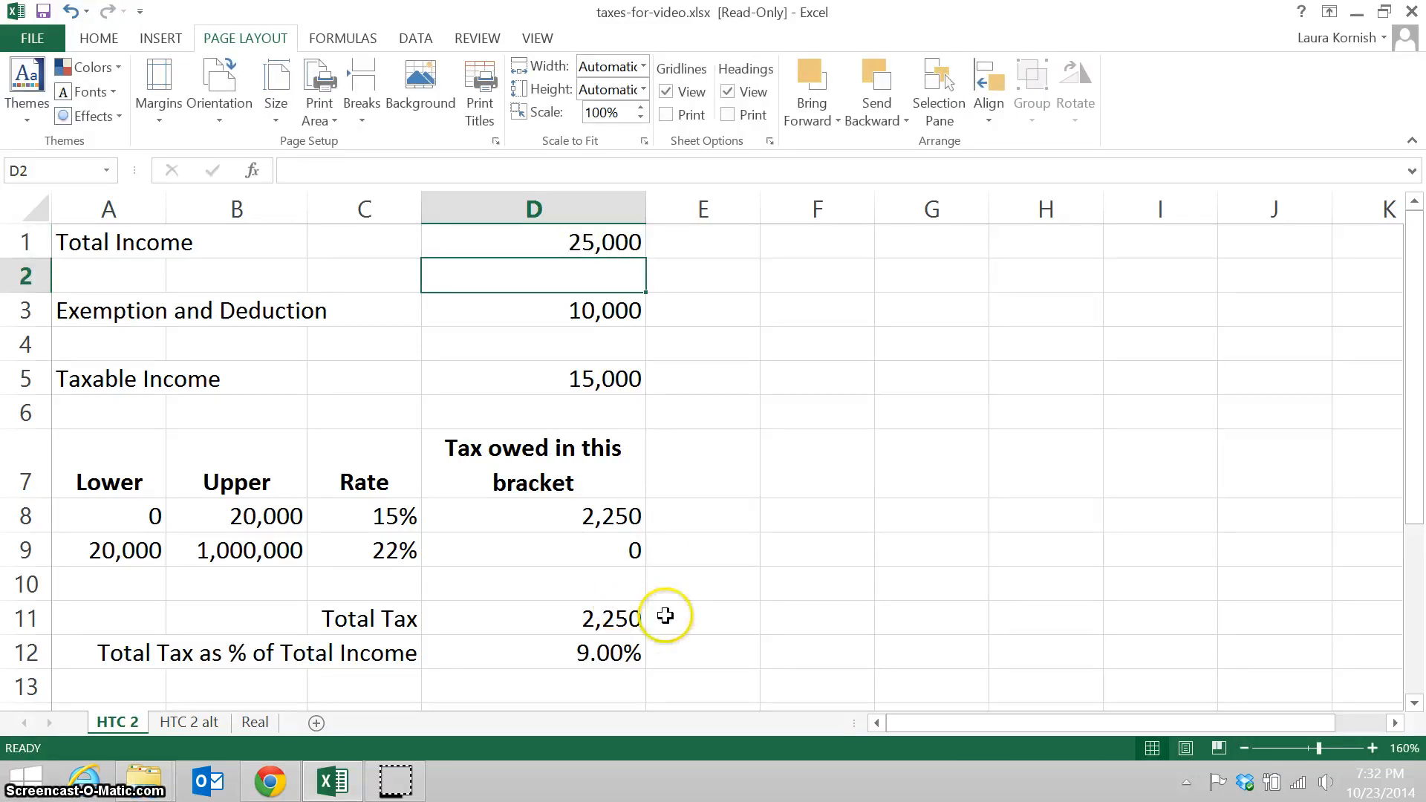
pyautogui.moveTo(651, 615)
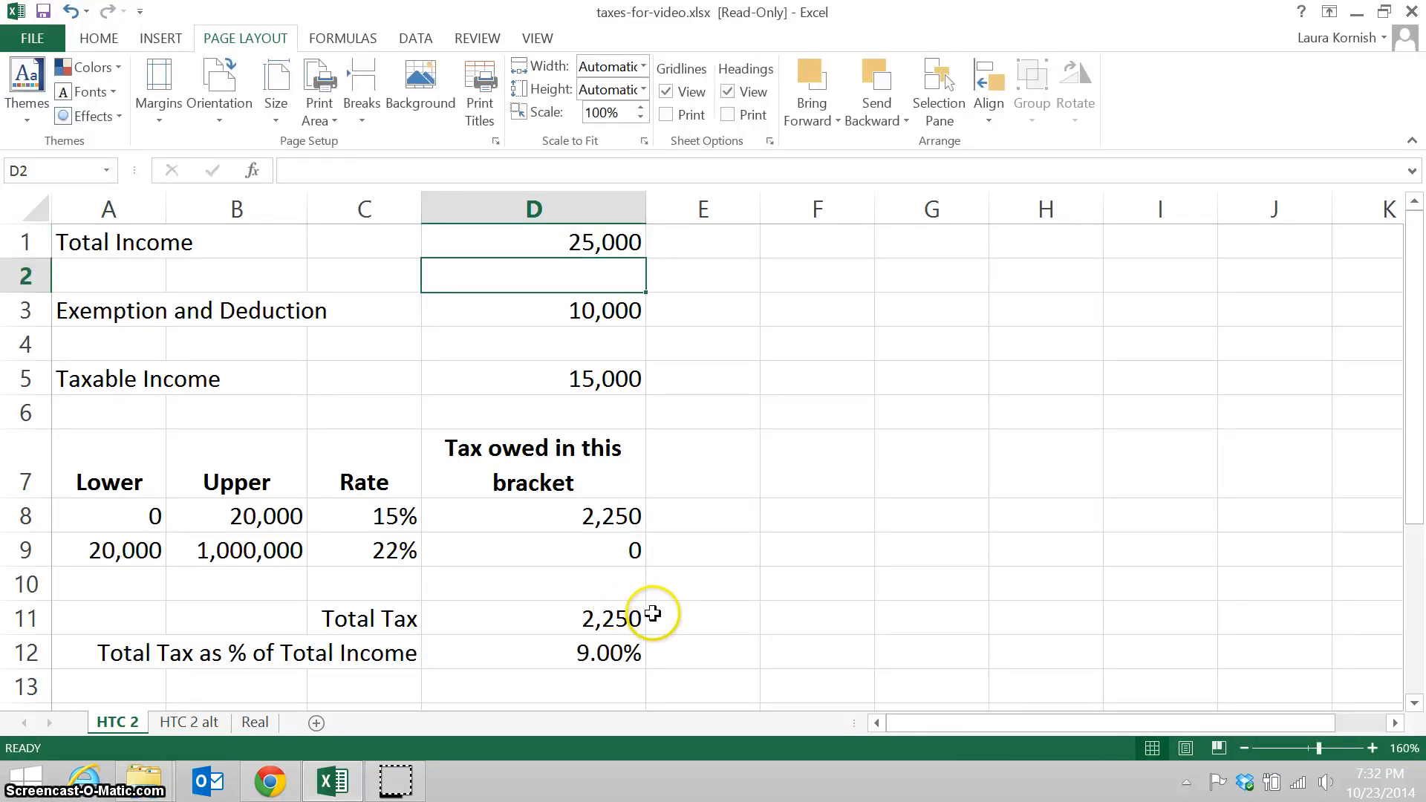
pyautogui.moveTo(845, 319)
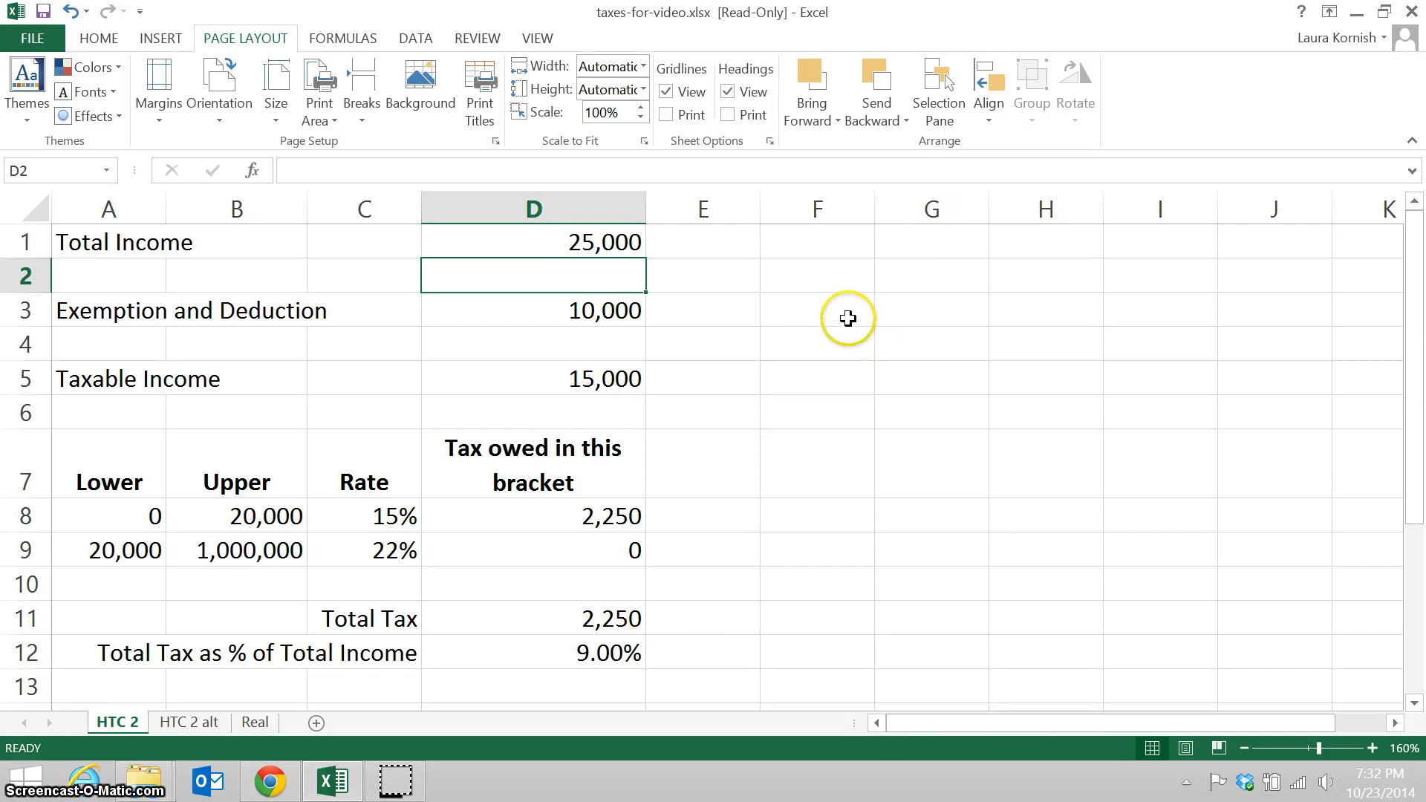
# - Add the Total Income and Total Tax headings in F2 and G2
pyautogui.click(816, 277)
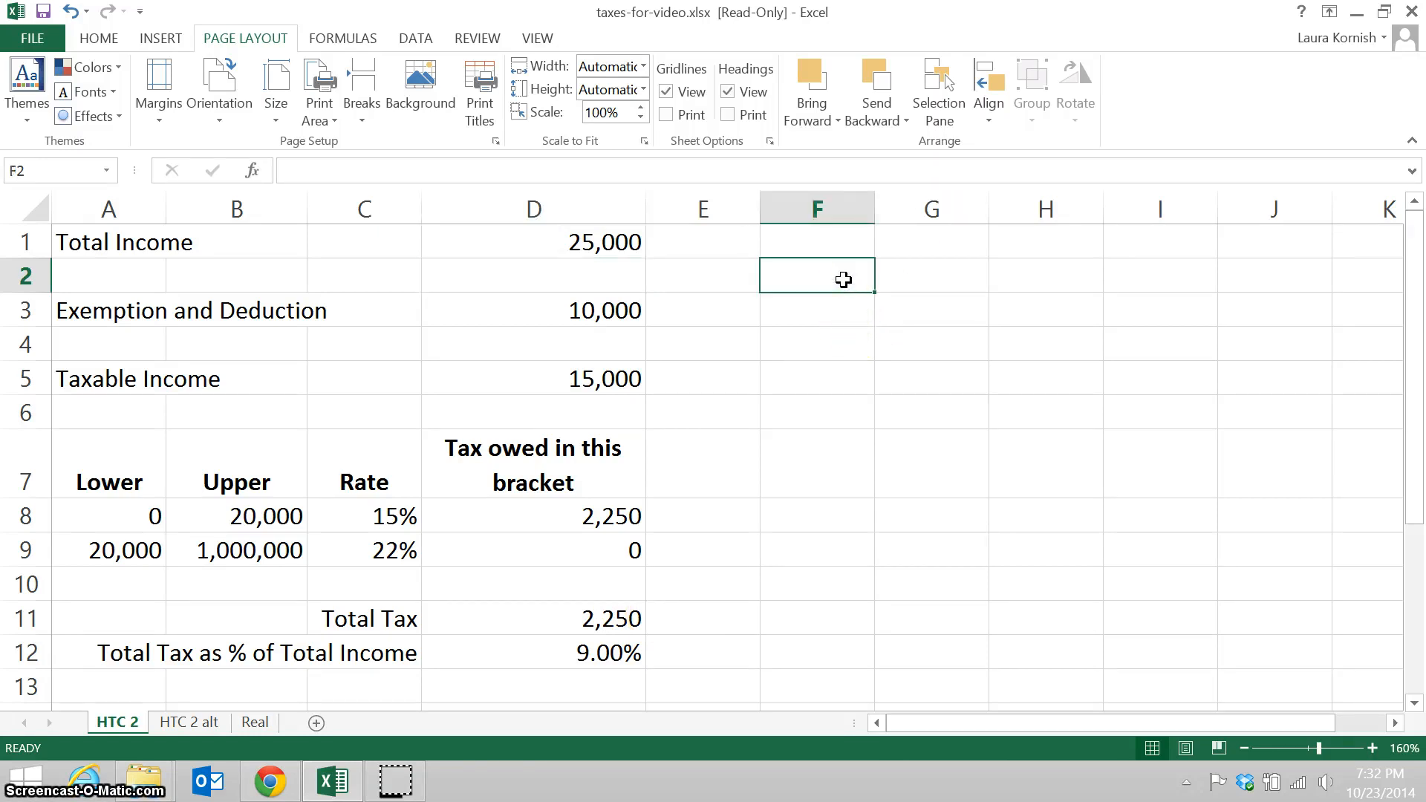
pyautogui.write('Total Income')
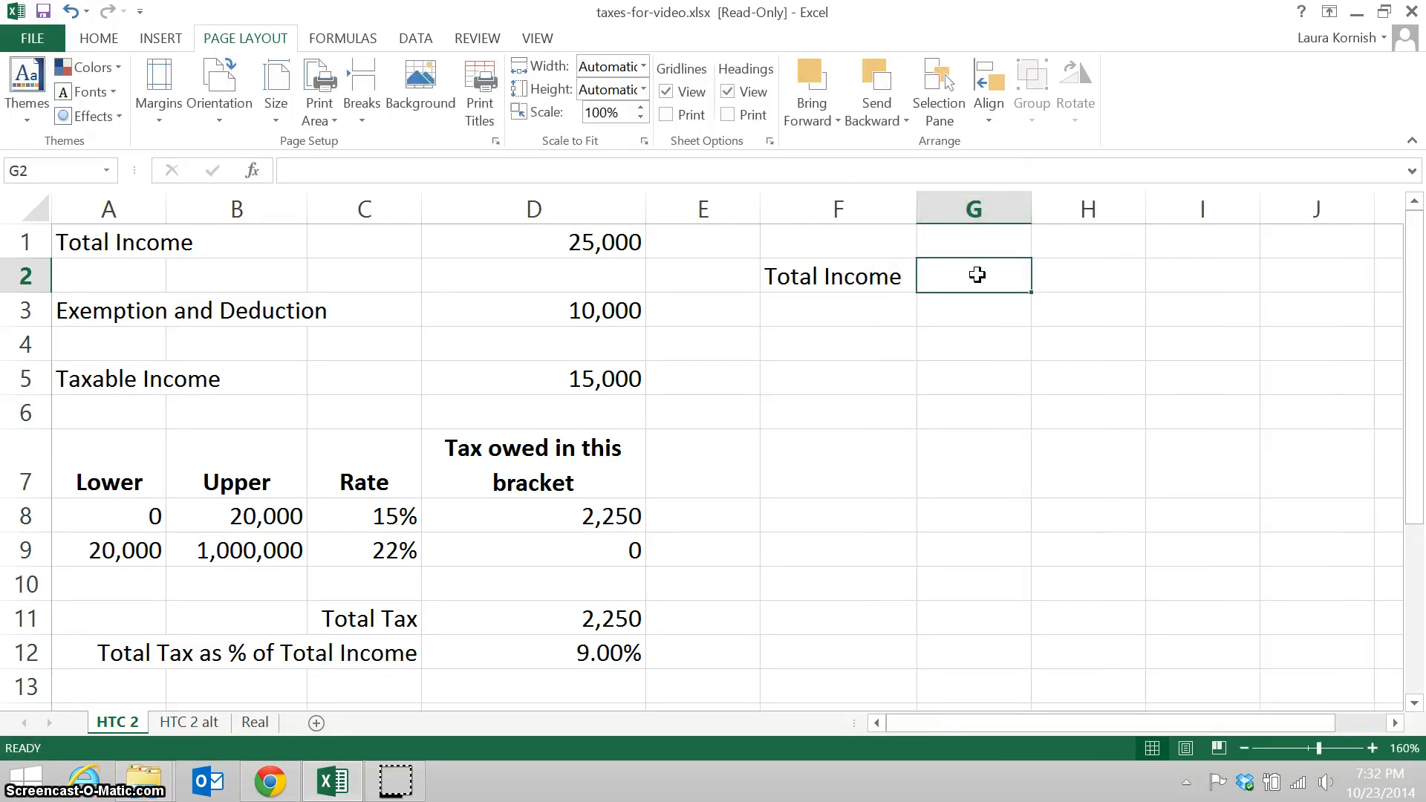
pyautogui.write('Total Tax')
pyautogui.click(838, 344)
pyautogui.write('5000')
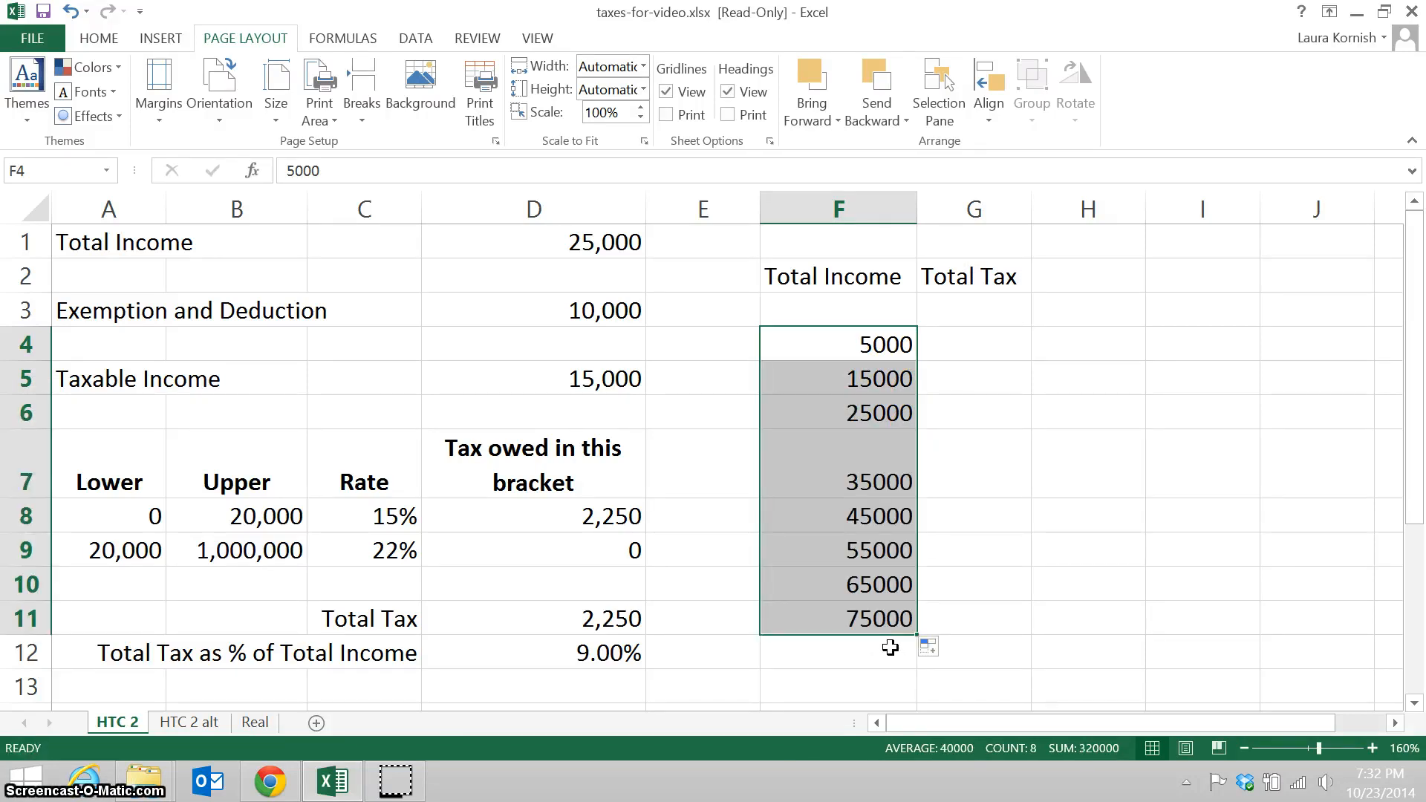
# - Bring up number formatting to give the F4:F11 incomes comma format
pyautogui.click(531, 309)
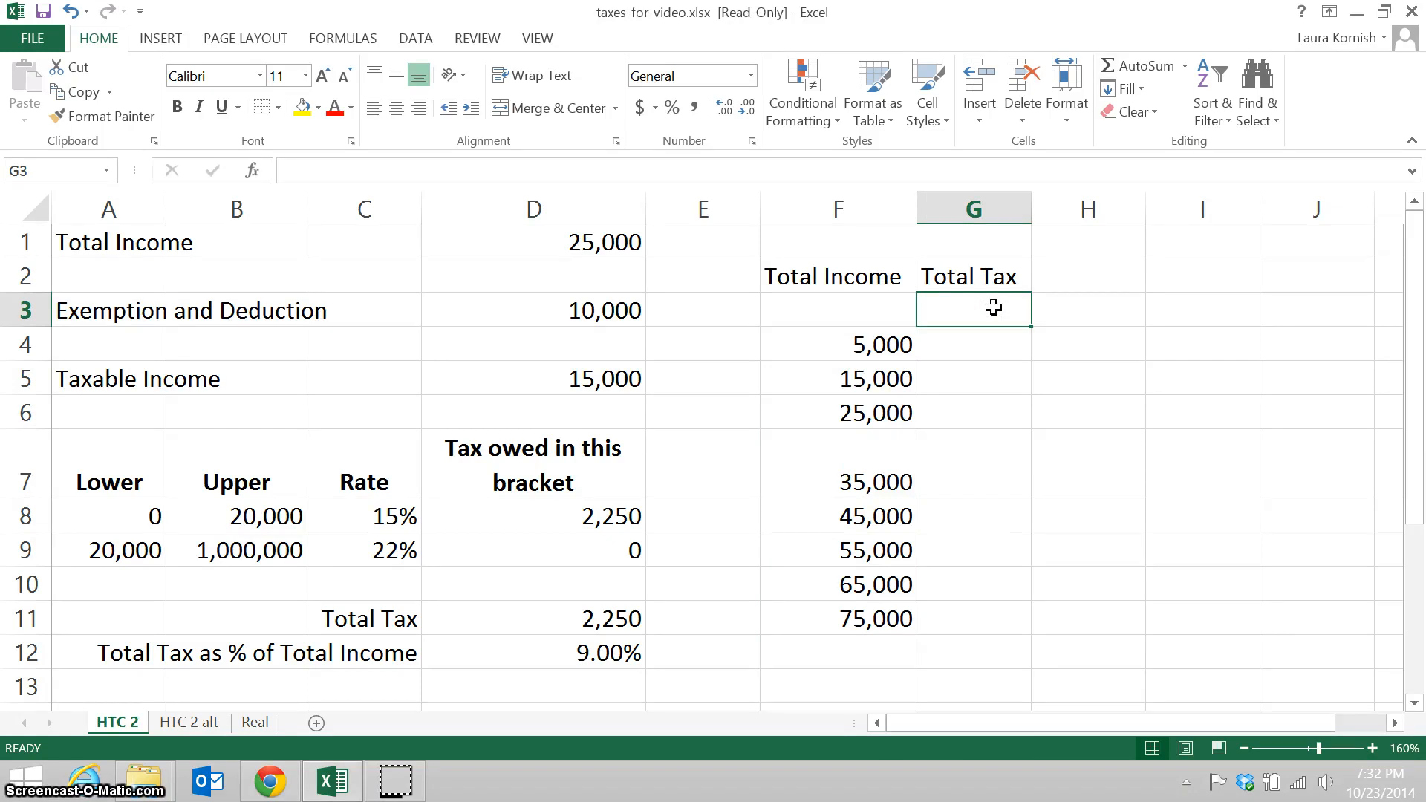
pyautogui.moveTo(576, 591)
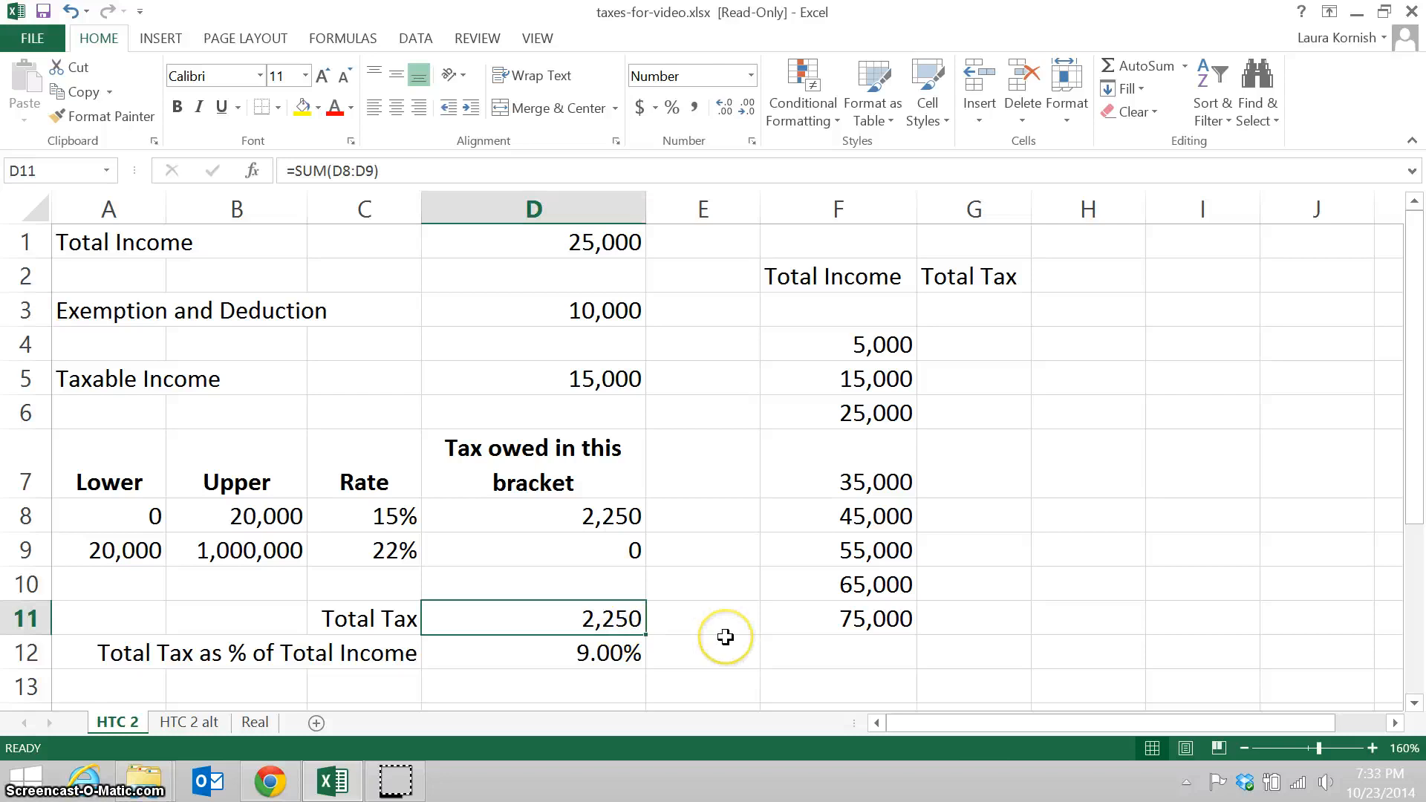
pyautogui.moveTo(615, 238)
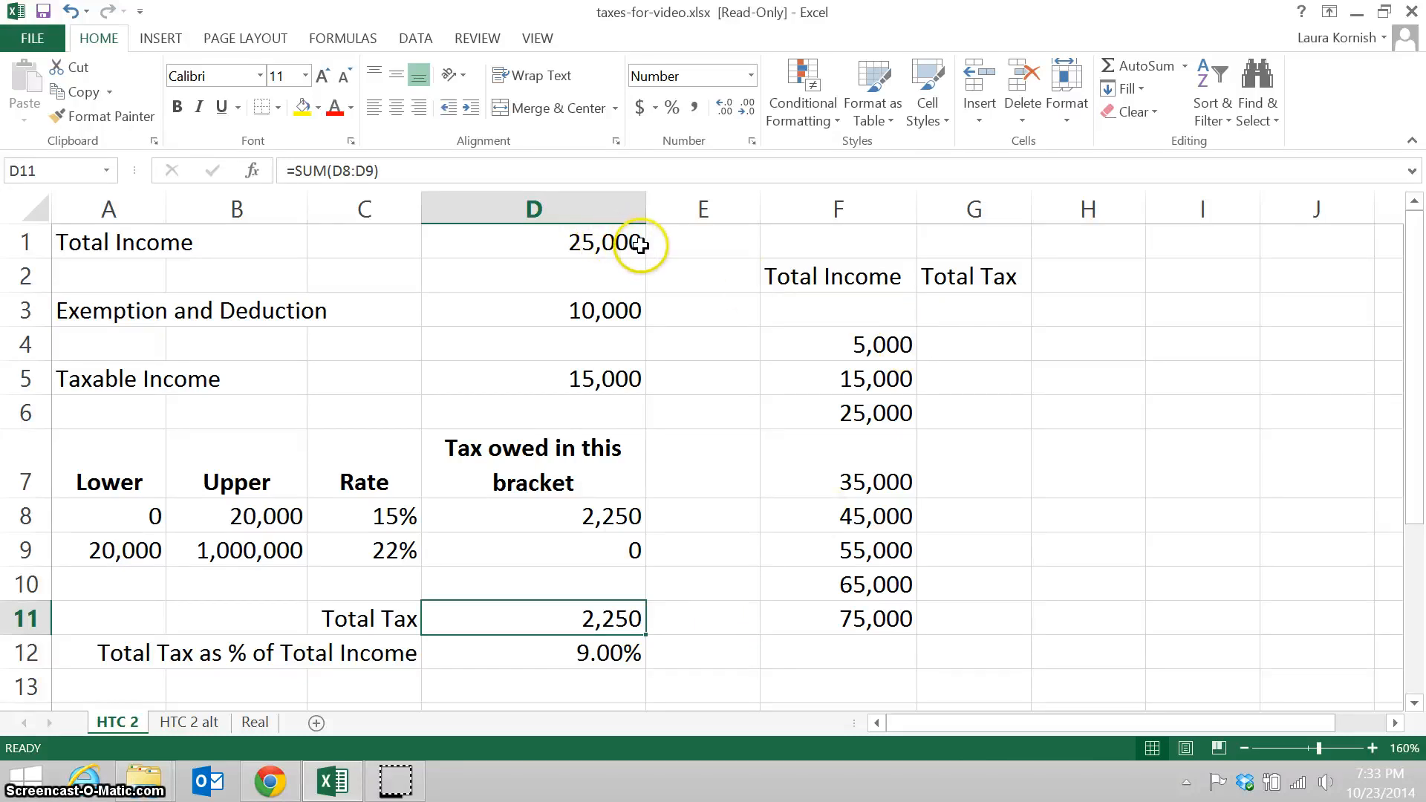
pyautogui.moveTo(664, 248)
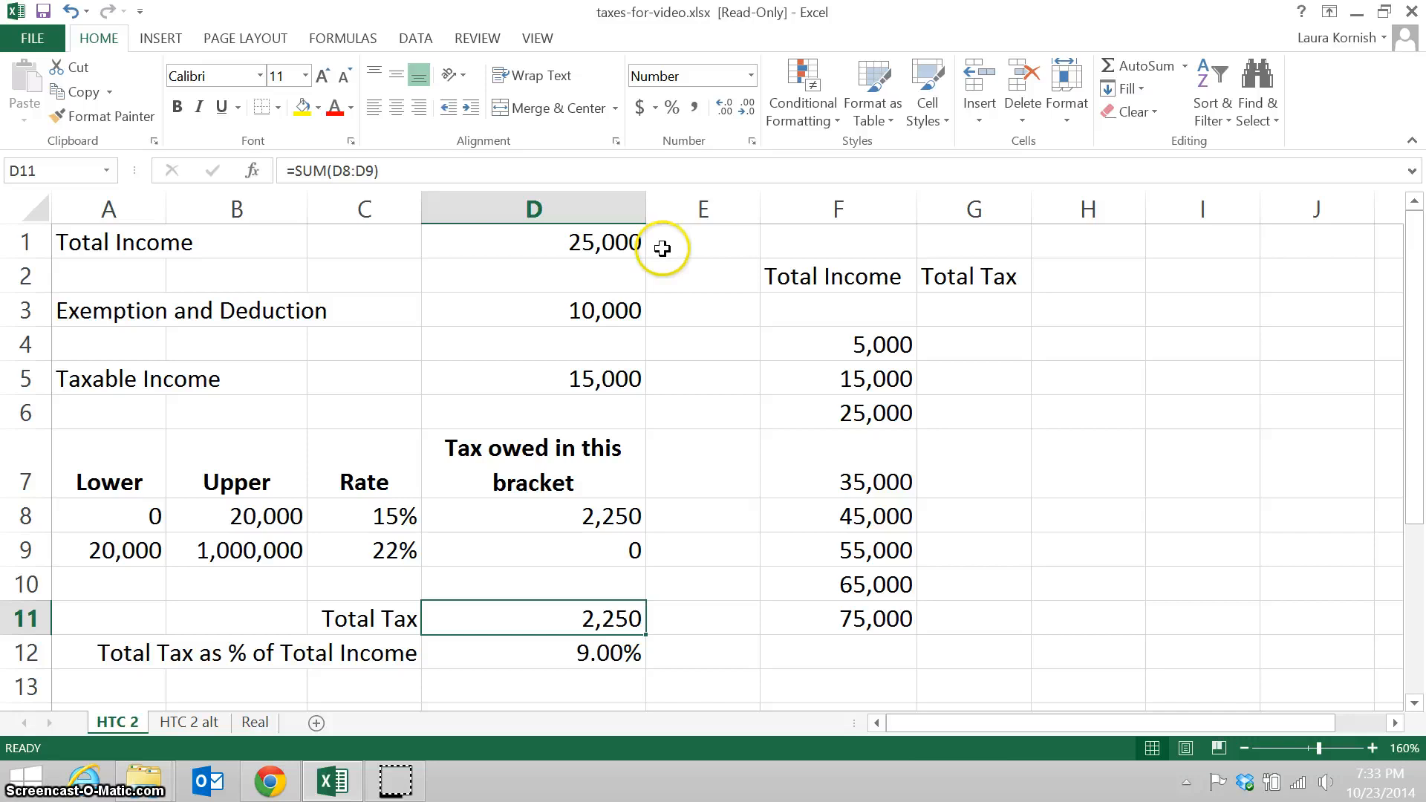
pyautogui.moveTo(963, 328)
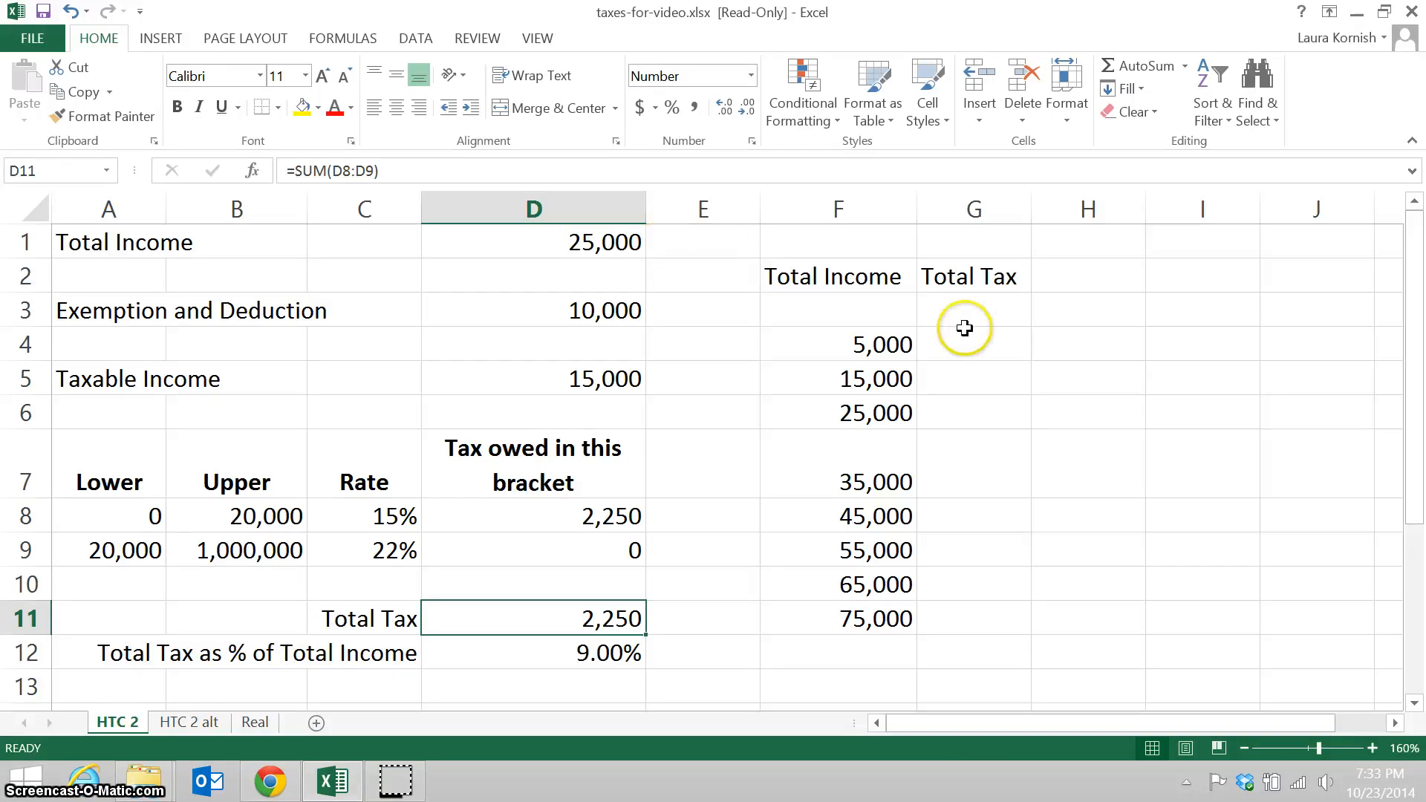
pyautogui.moveTo(915, 468)
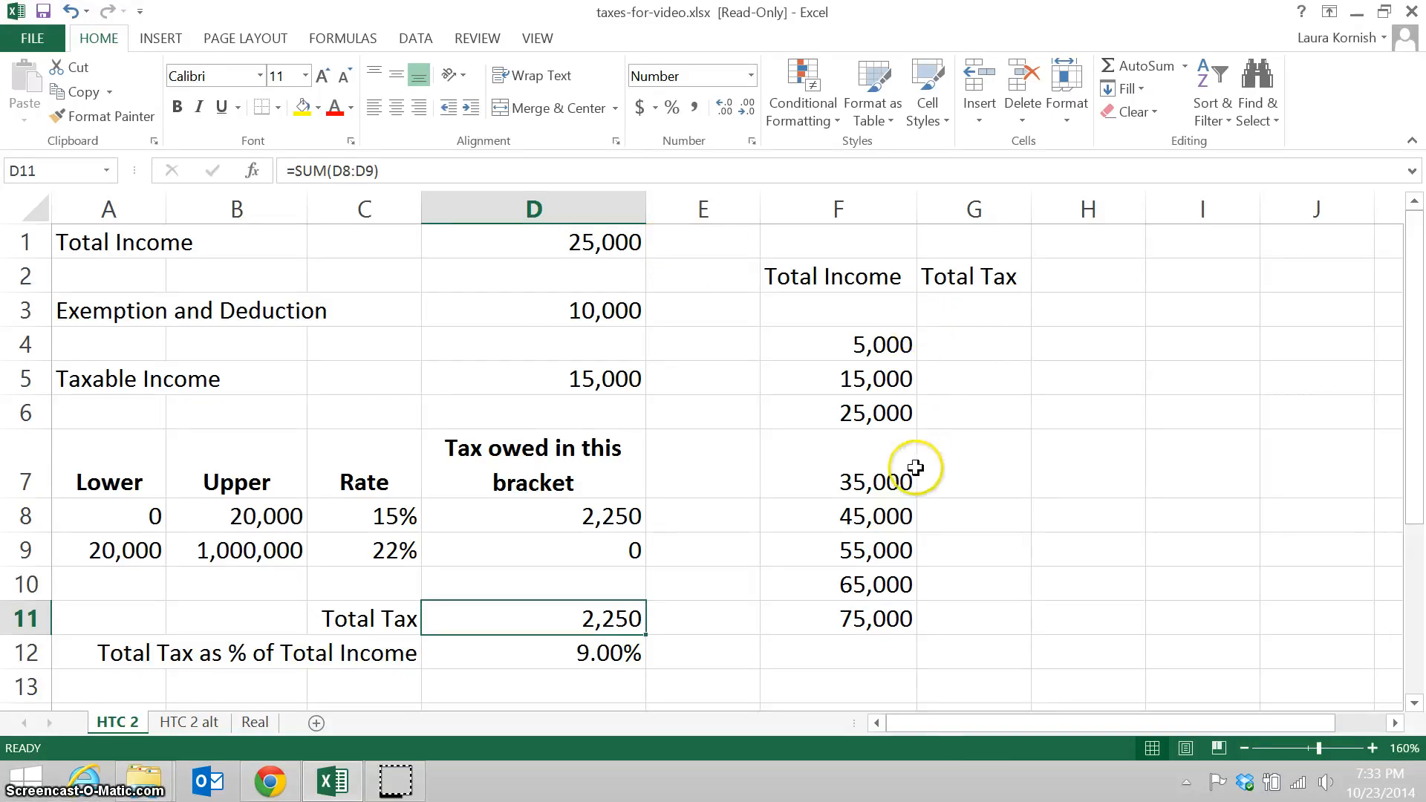
# - Start entering the =D11 total tax link in G3
pyautogui.click(972, 310)
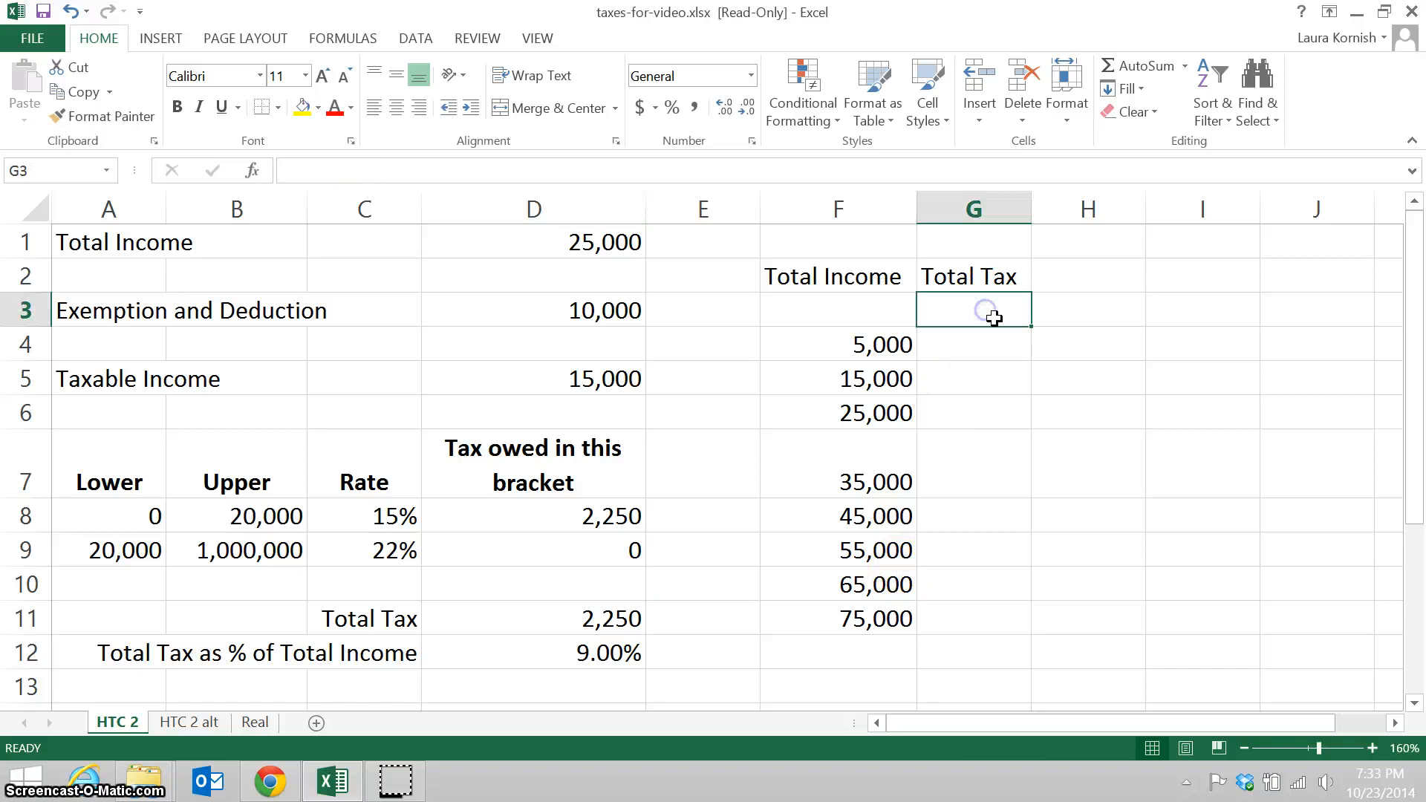
pyautogui.moveTo(1064, 369)
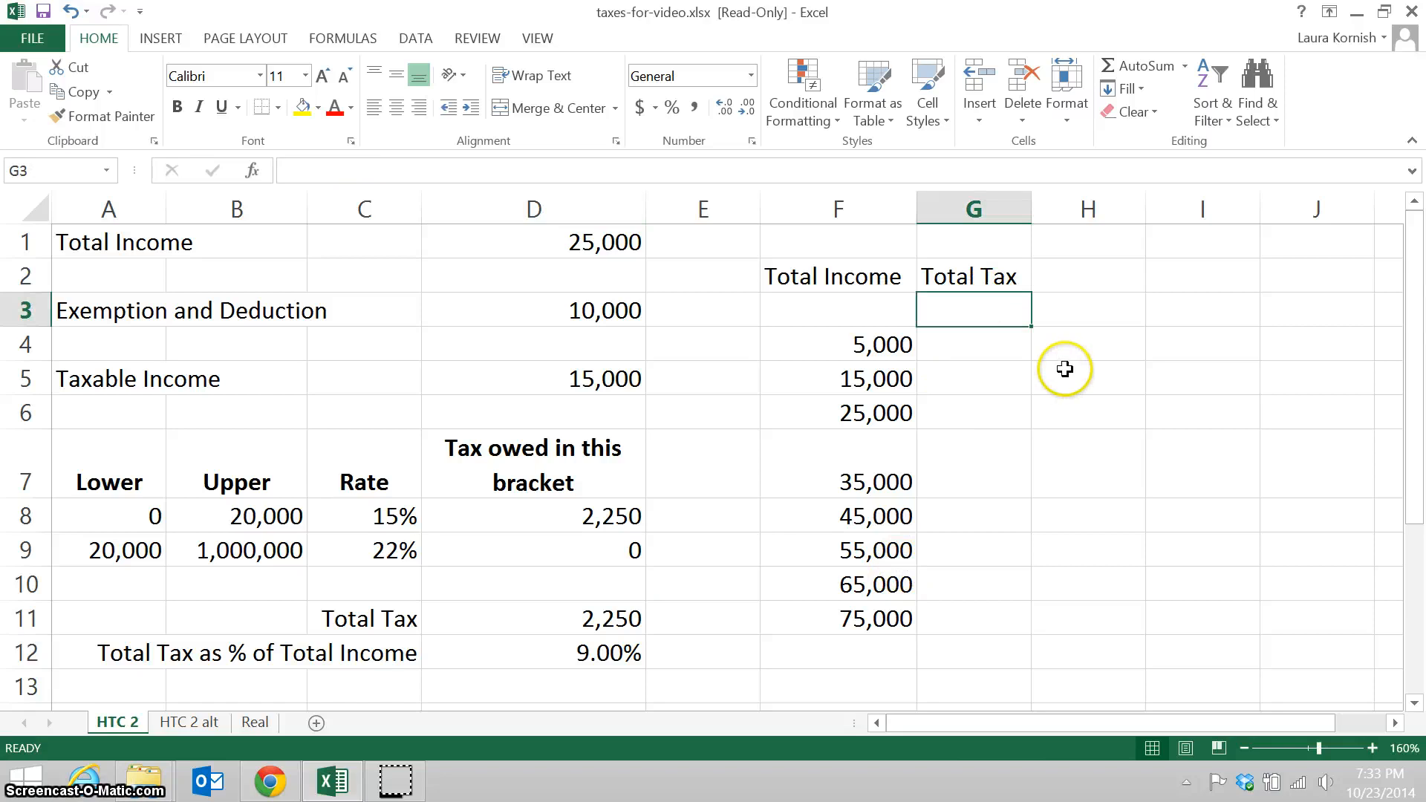
pyautogui.moveTo(1064, 369)
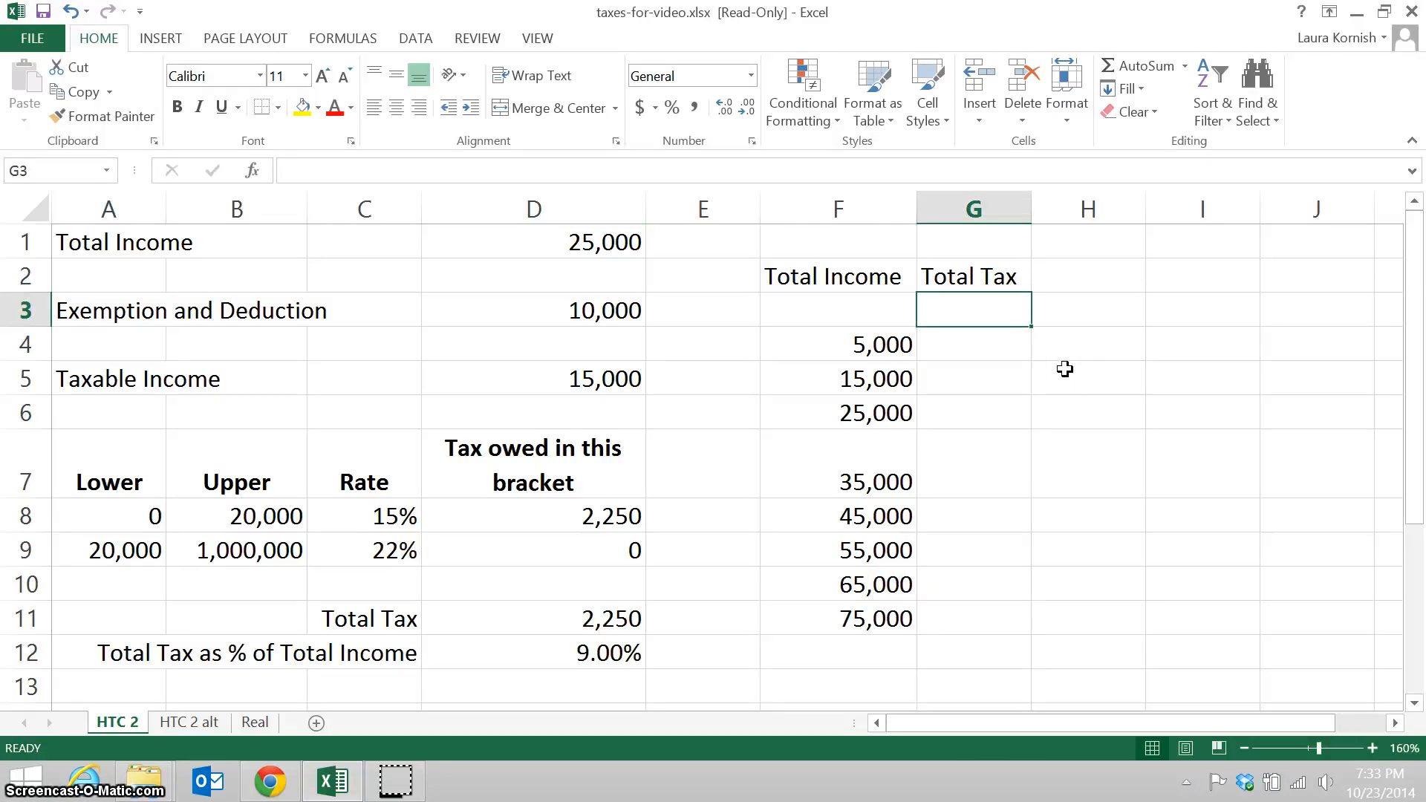
pyautogui.write('=D11')
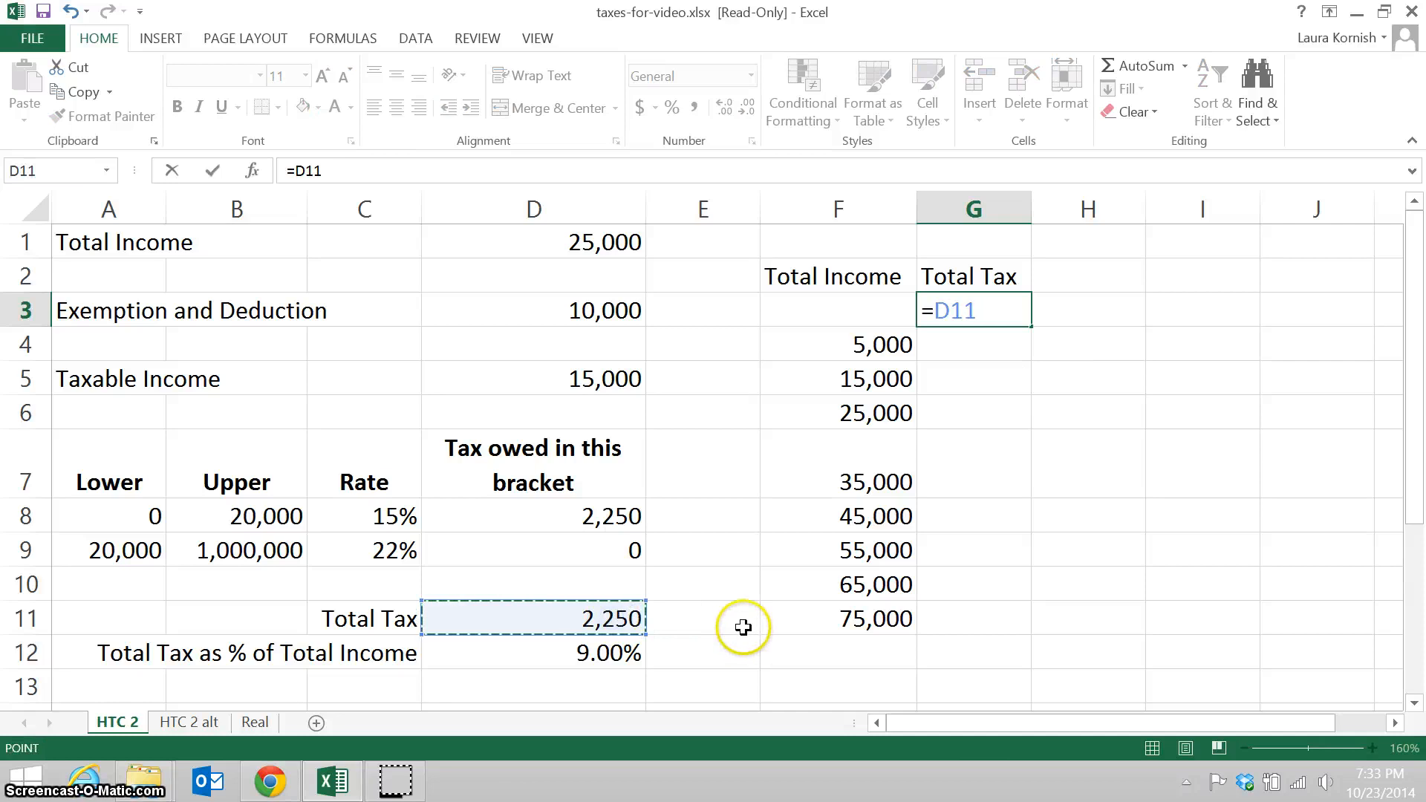
pyautogui.moveTo(743, 627)
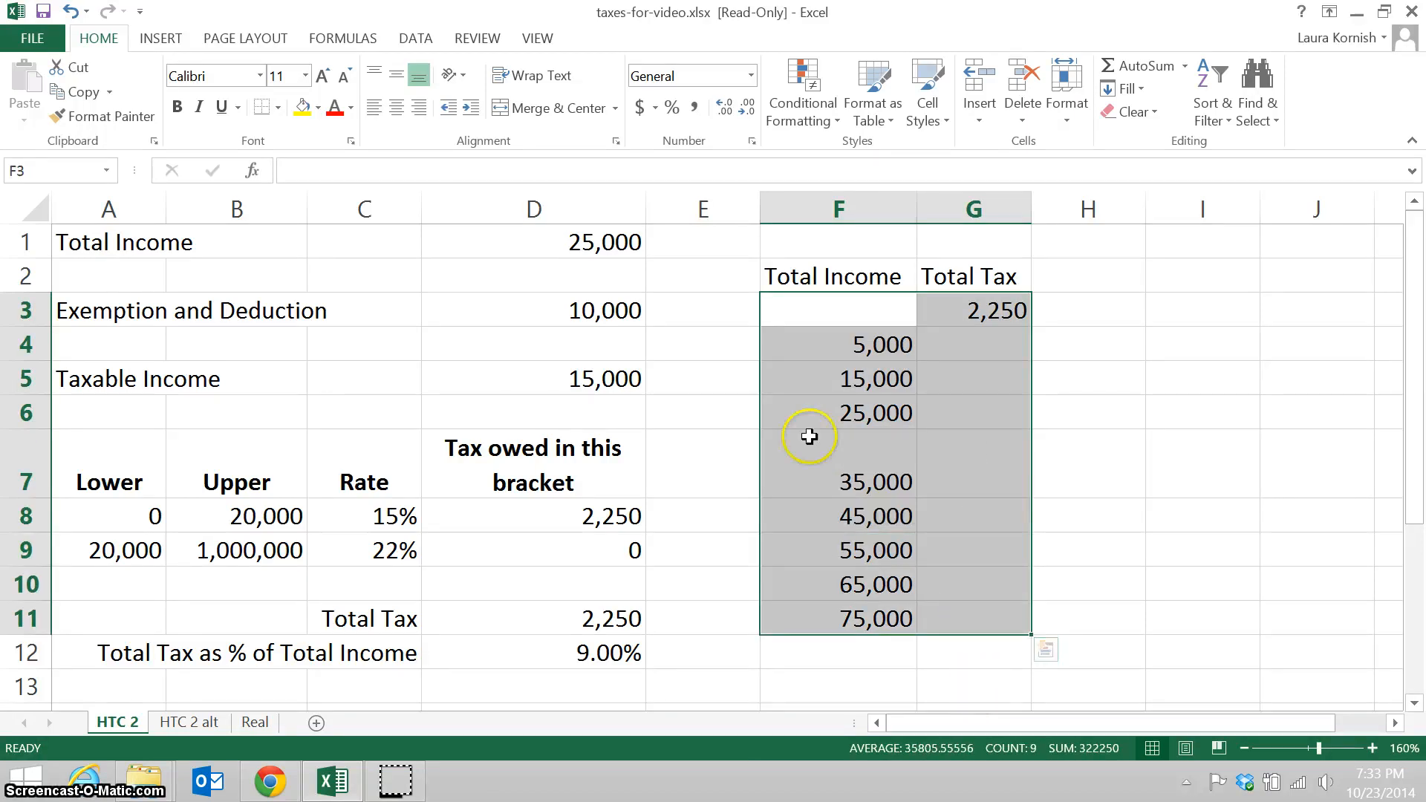
pyautogui.moveTo(782, 303)
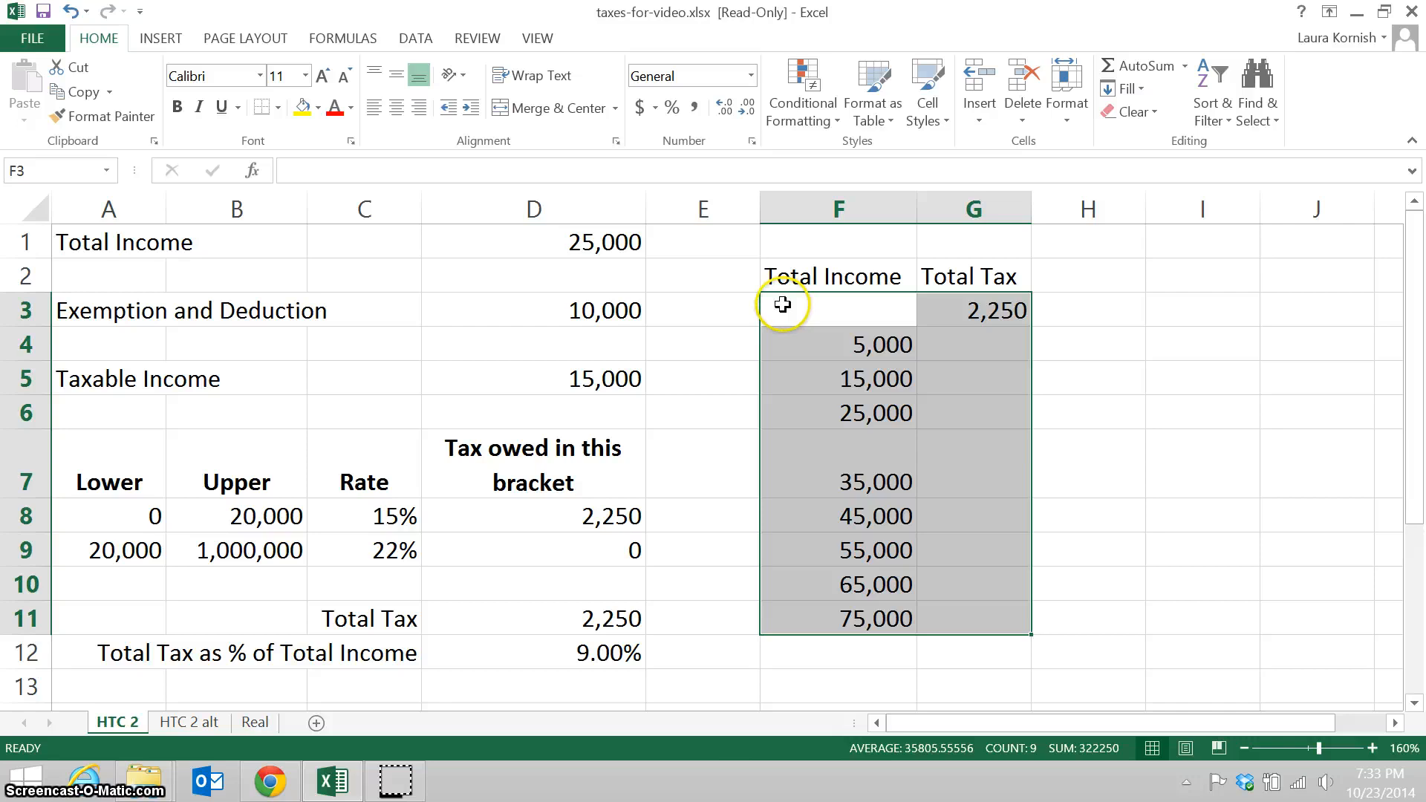
# - Switch to the Data tools with F3:G11 selected
pyautogui.click(415, 38)
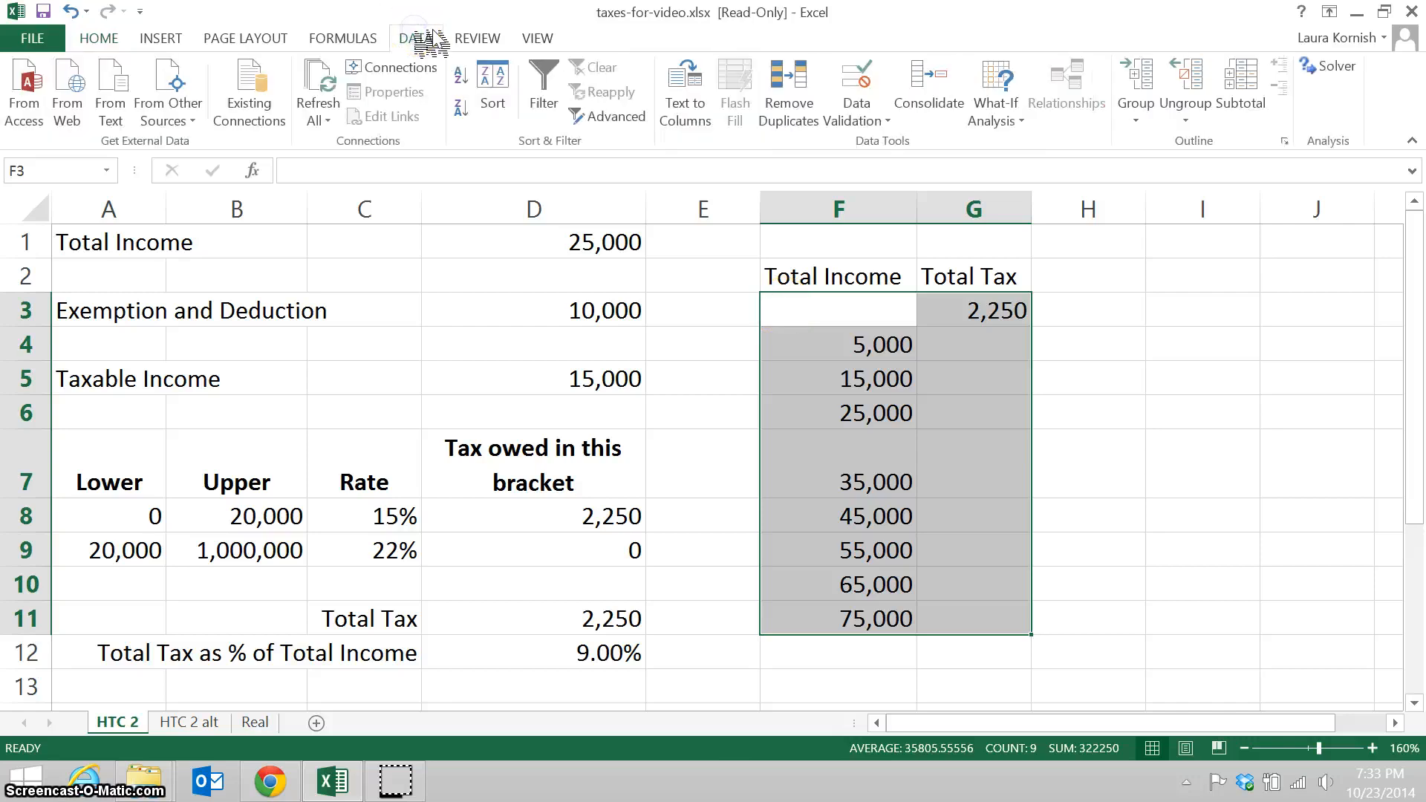
# - Choose Data Table from the What-If Analysis menu
pyautogui.click(994, 91)
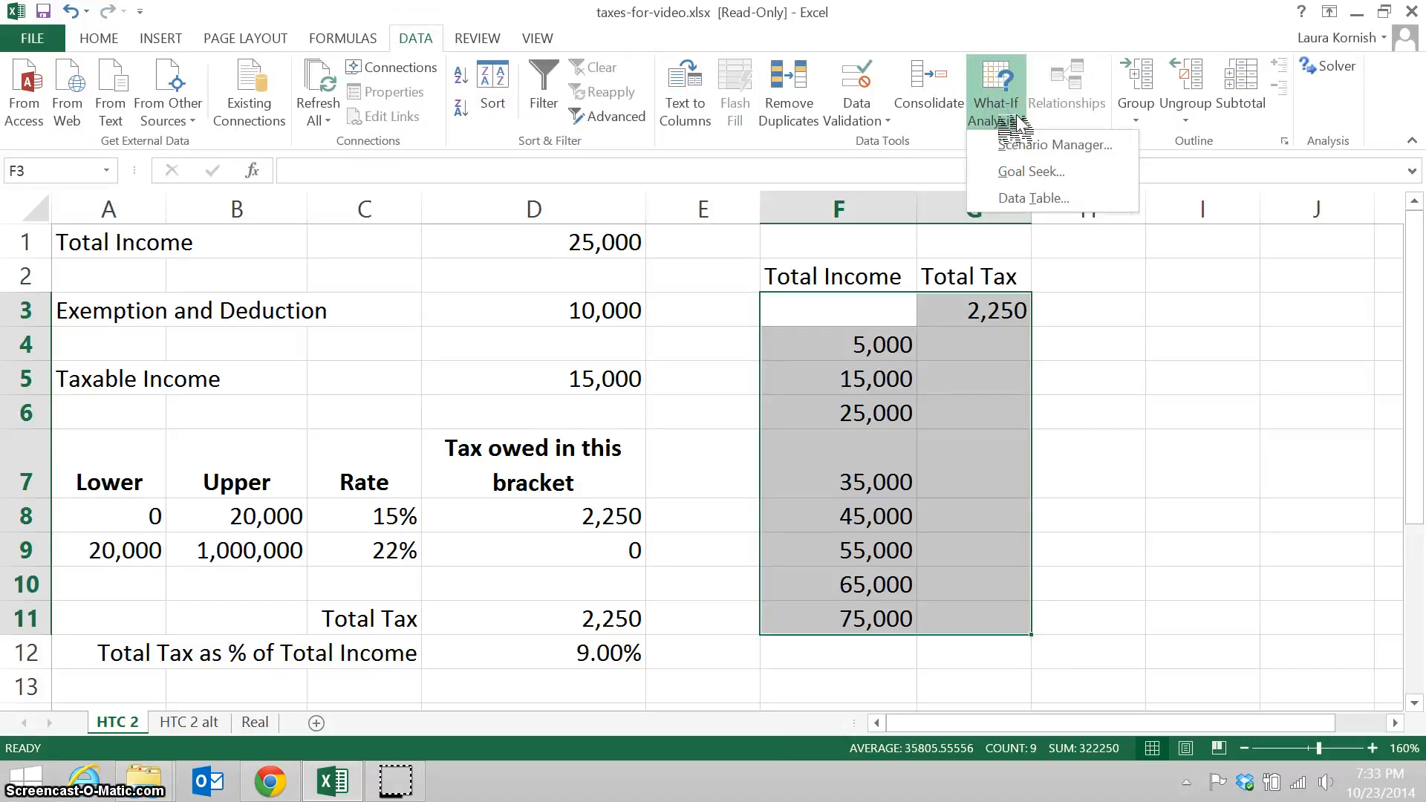
pyautogui.moveTo(1030, 198)
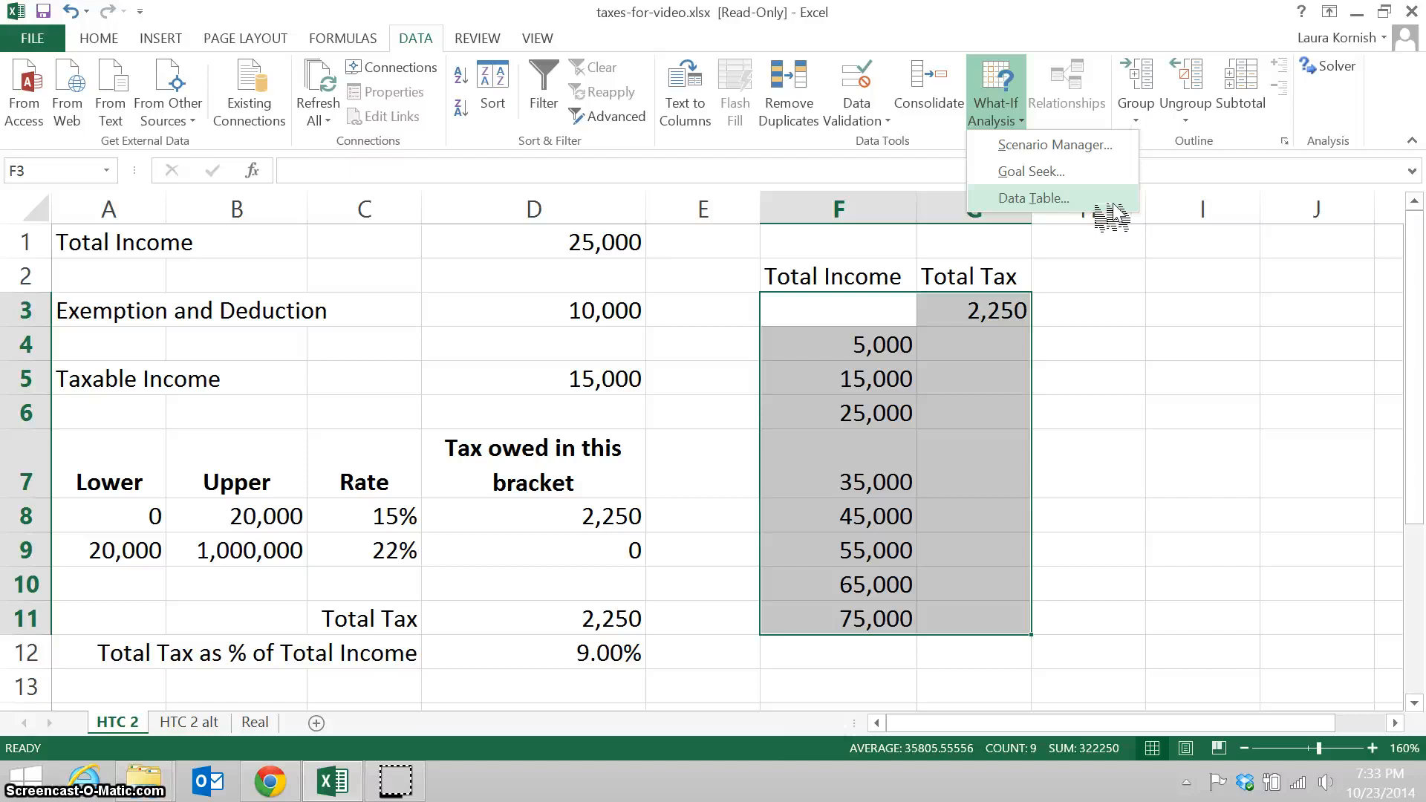
pyautogui.click(1031, 198)
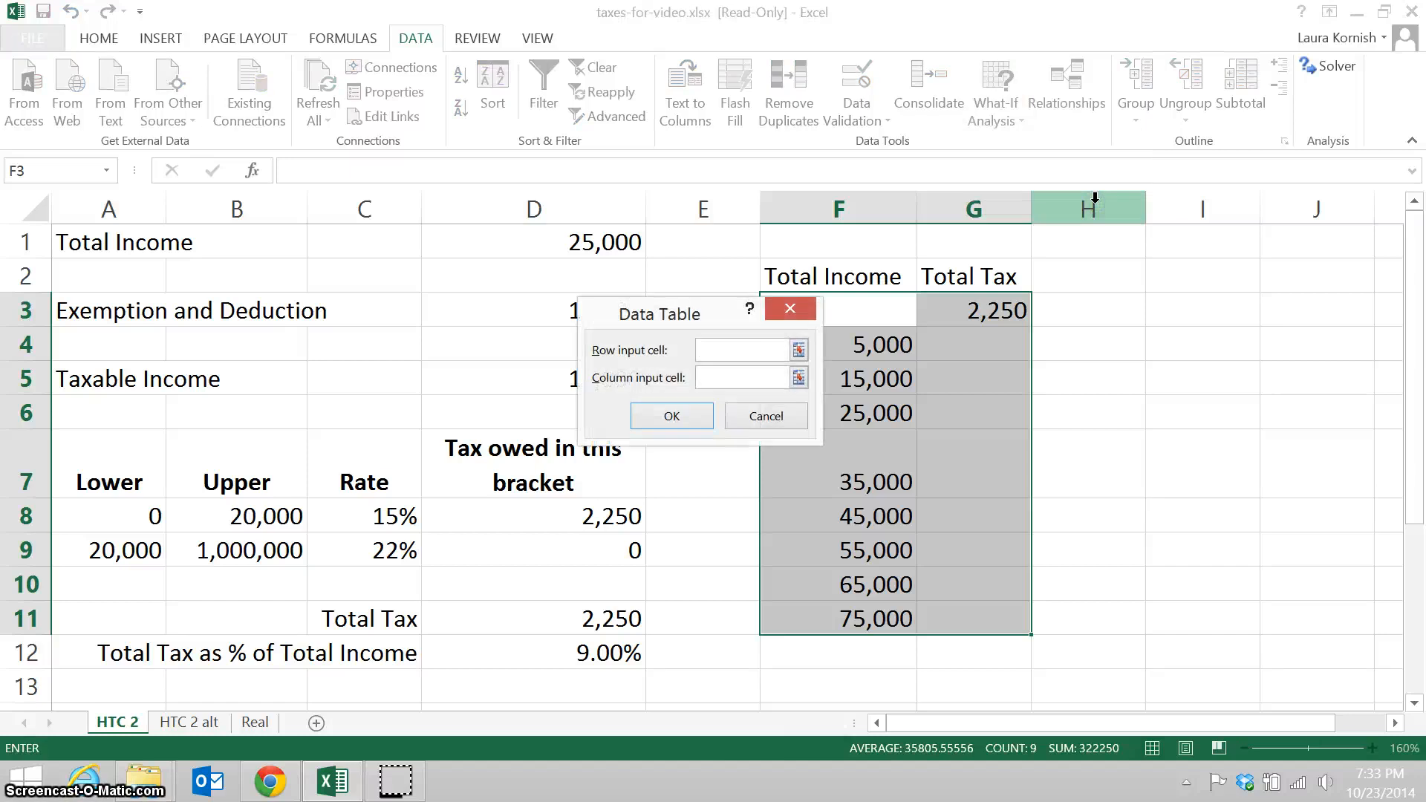
# - Build the data table with D1 Total Income as the column input cell
pyautogui.moveTo(659, 314); pyautogui.dragTo(732, 191)
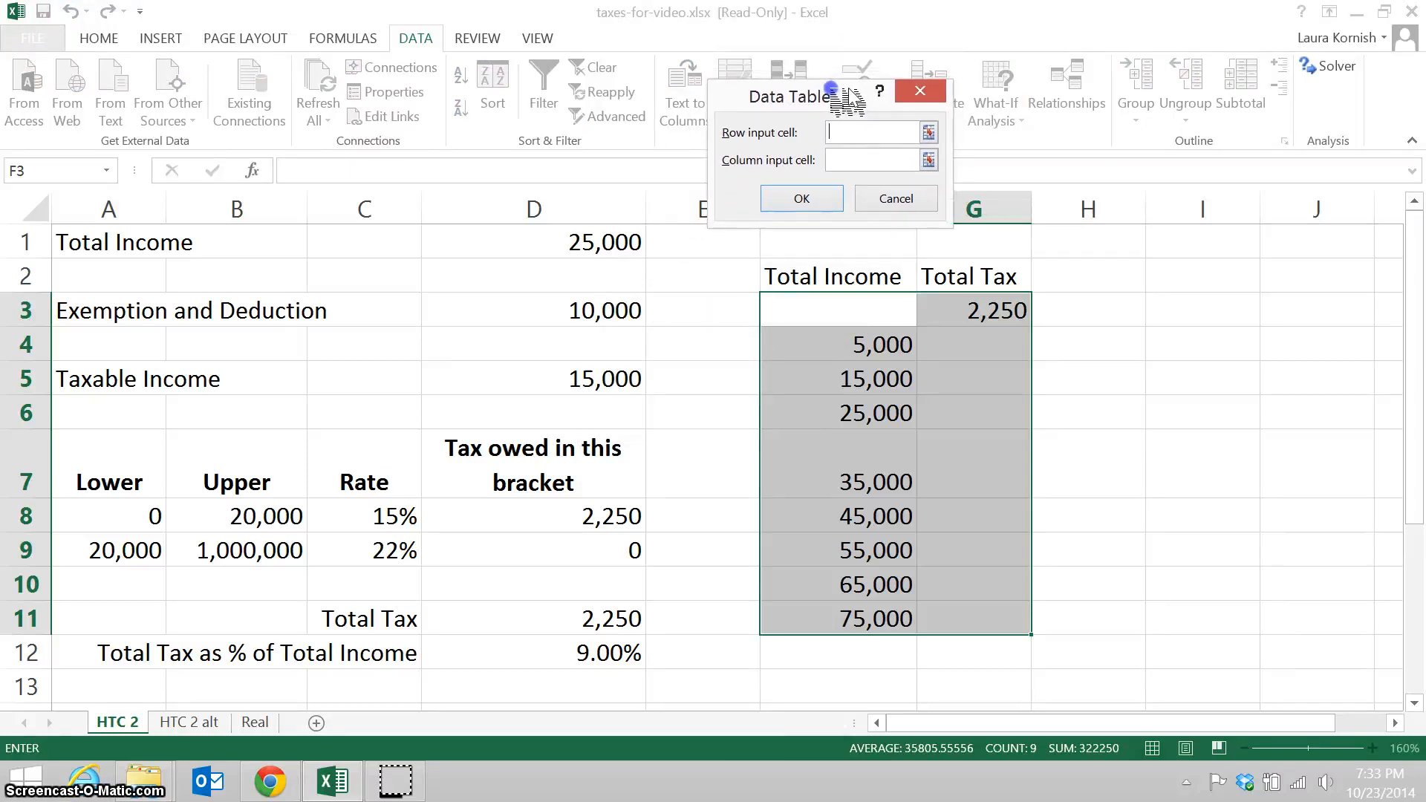
pyautogui.click(874, 171)
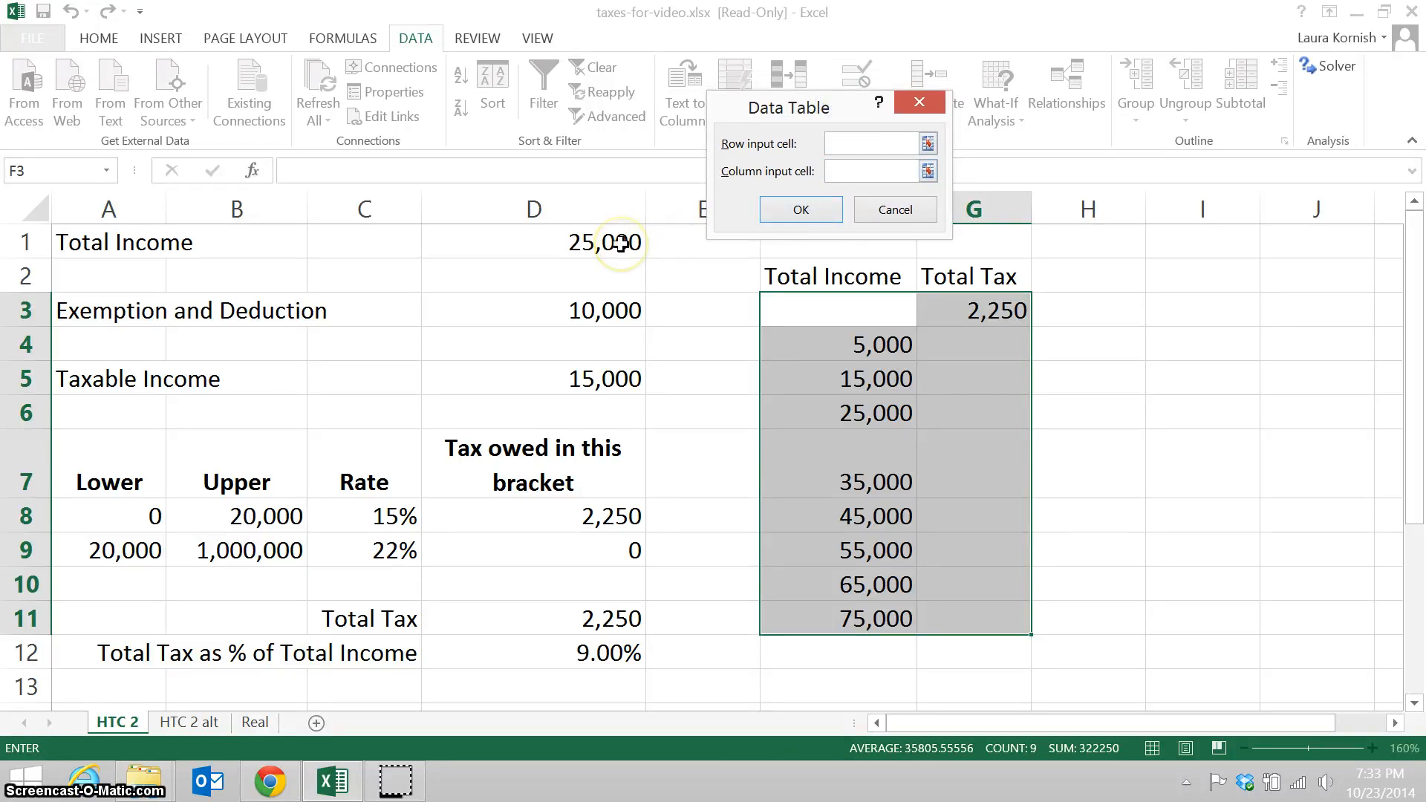
pyautogui.click(533, 242)
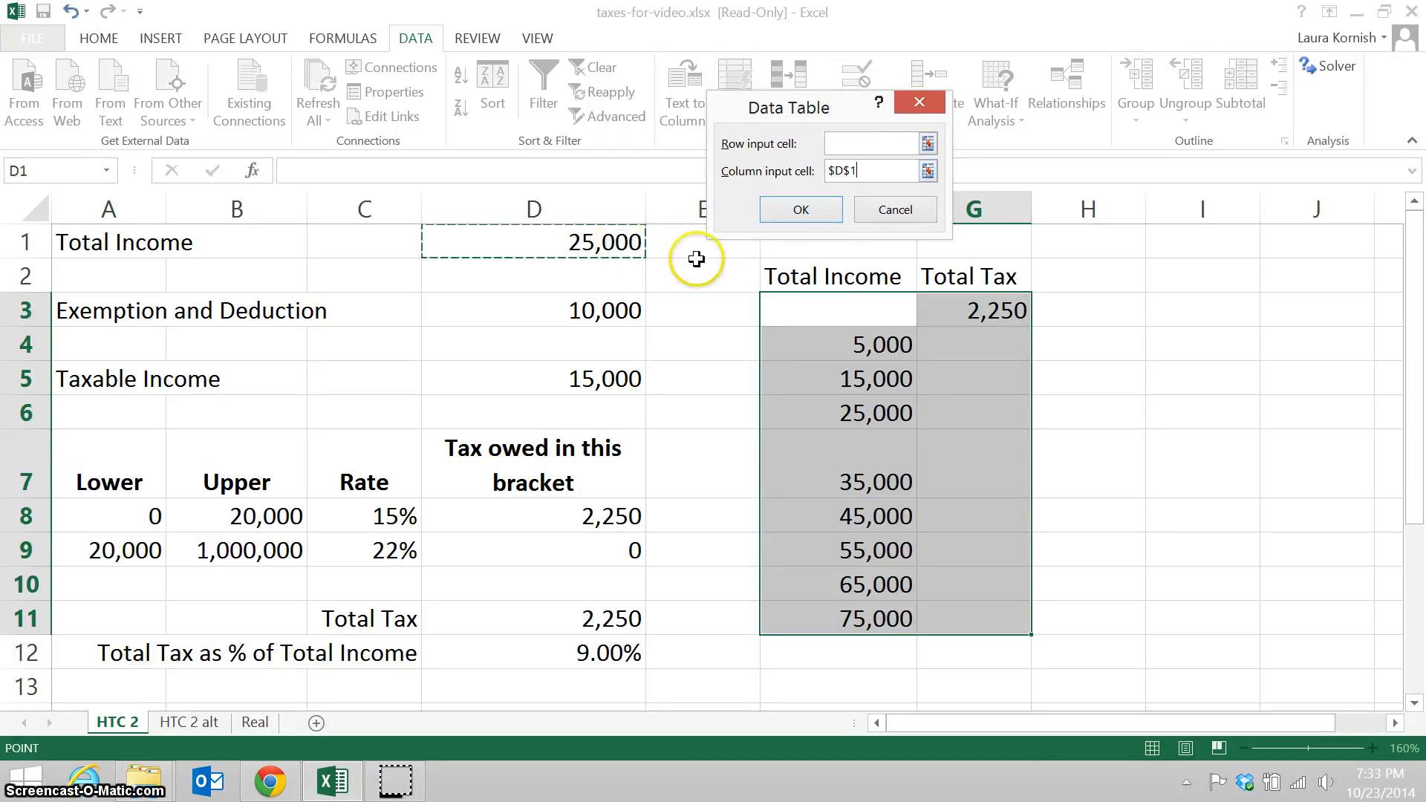
pyautogui.moveTo(764, 232)
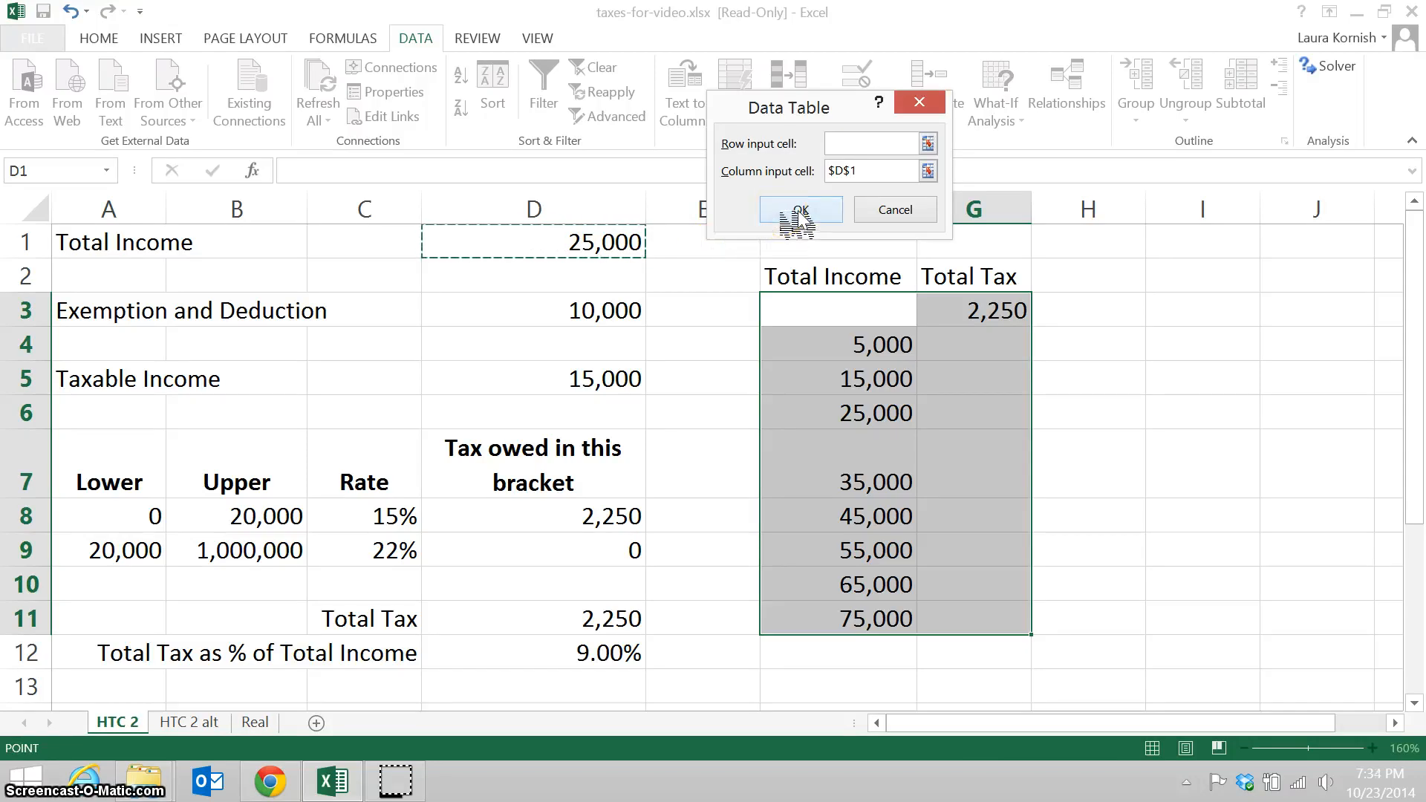
pyautogui.click(799, 210)
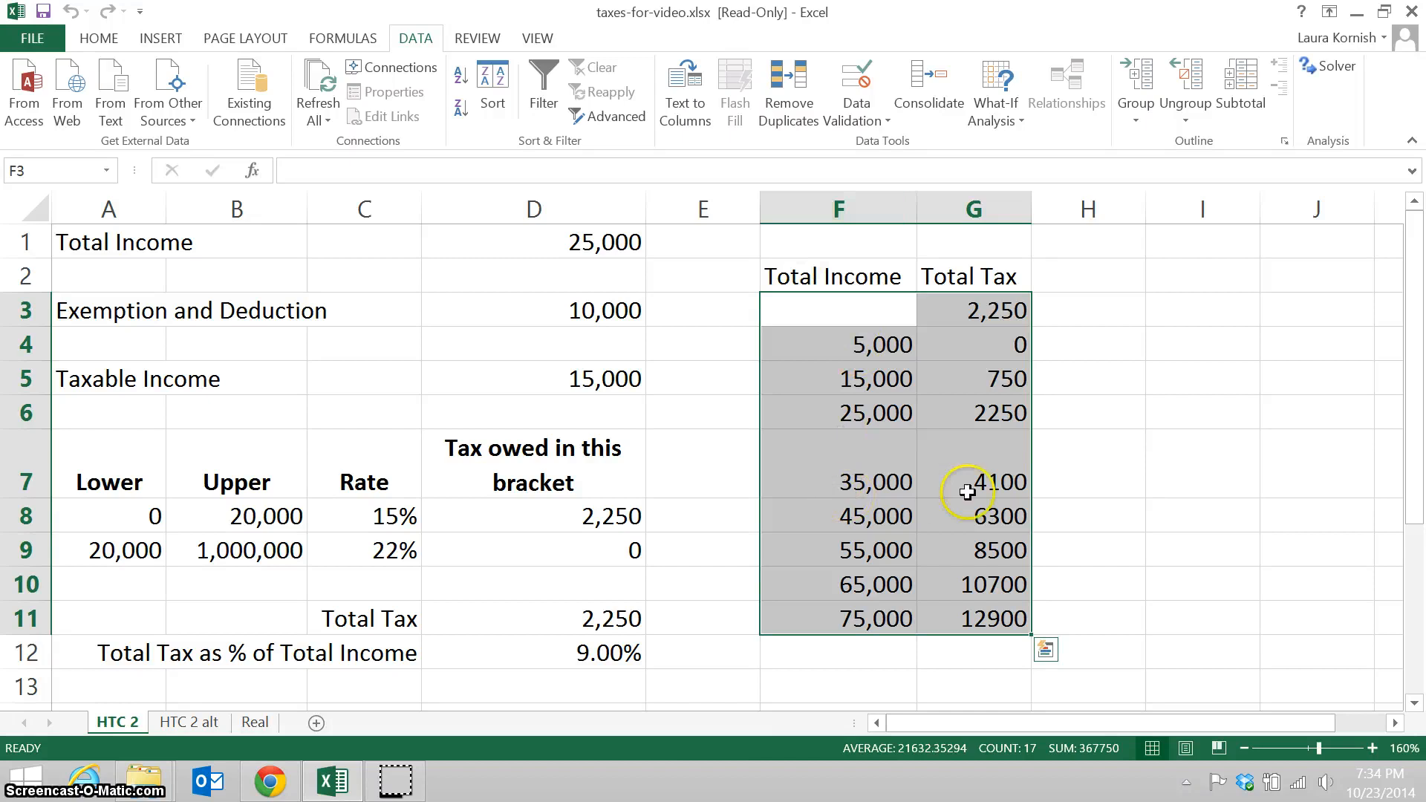
# - Deselect the finished data table by selecting H6
pyautogui.click(1086, 412)
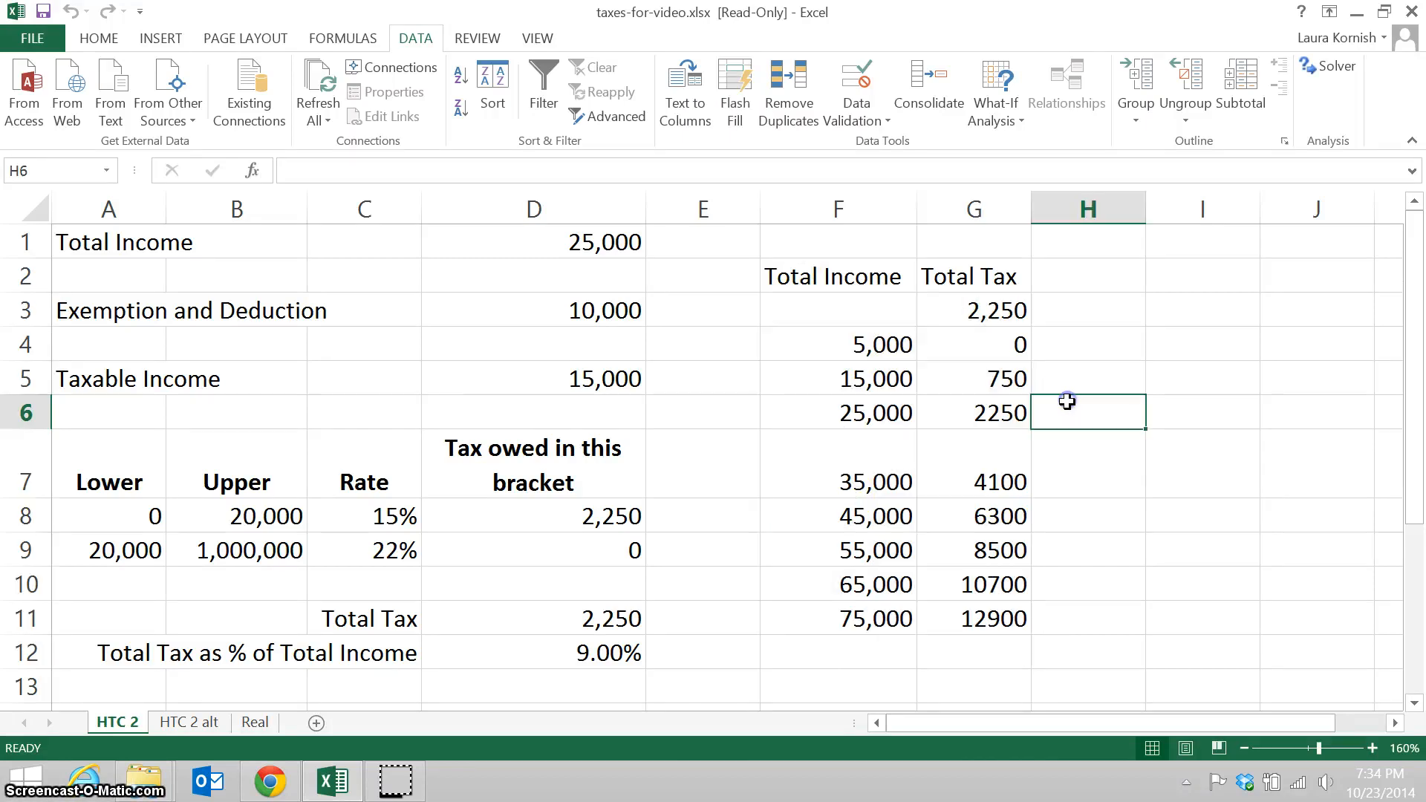
pyautogui.moveTo(623, 274)
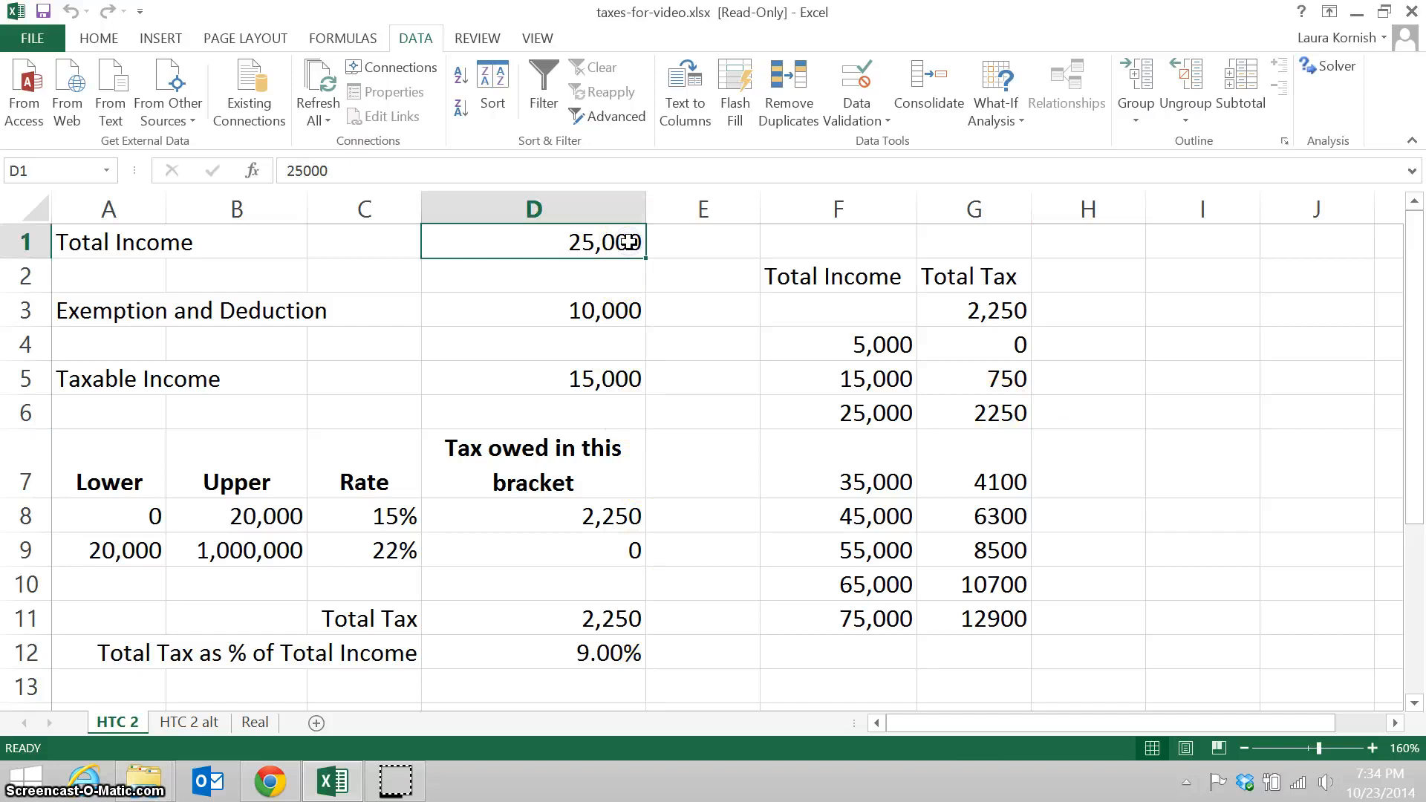
pyautogui.moveTo(616, 483)
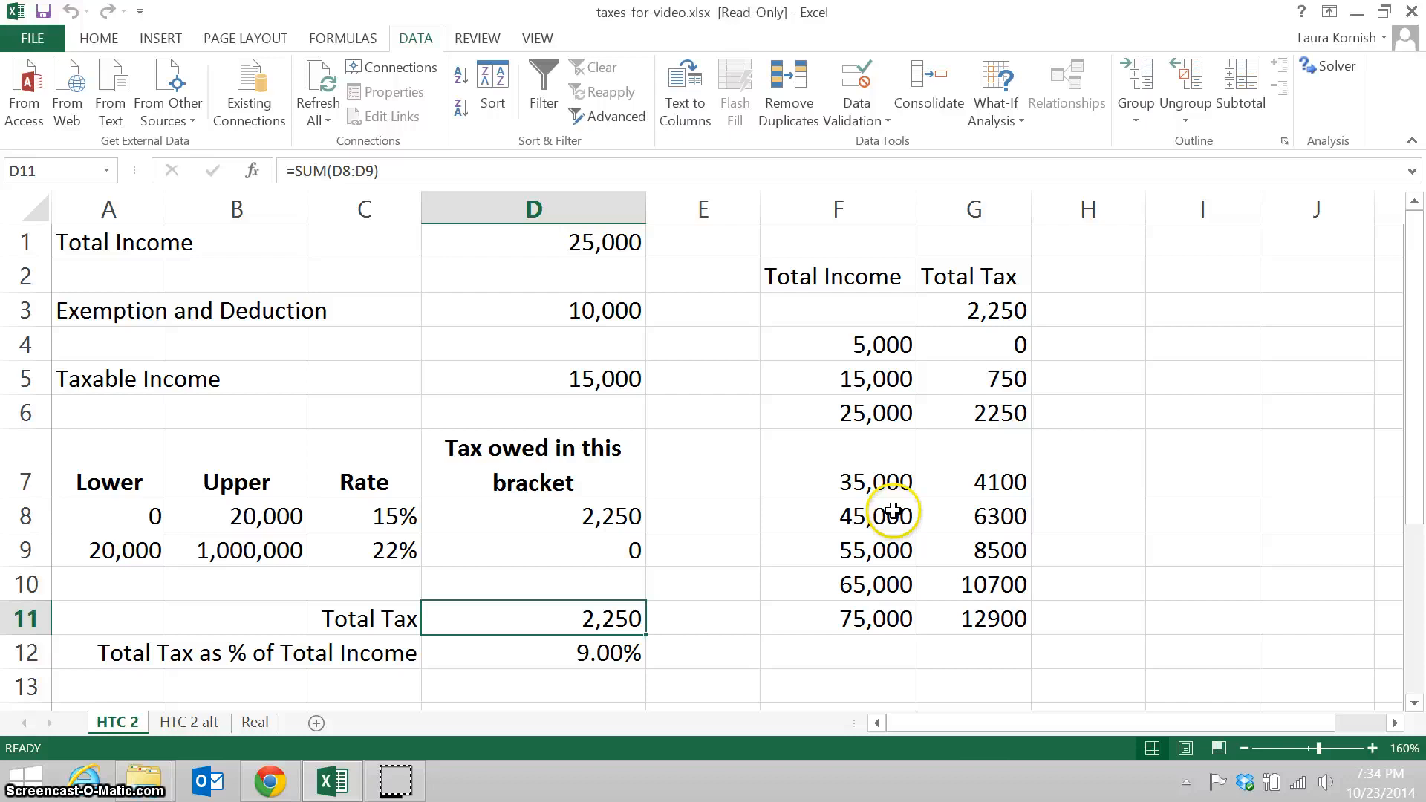
pyautogui.moveTo(903, 482)
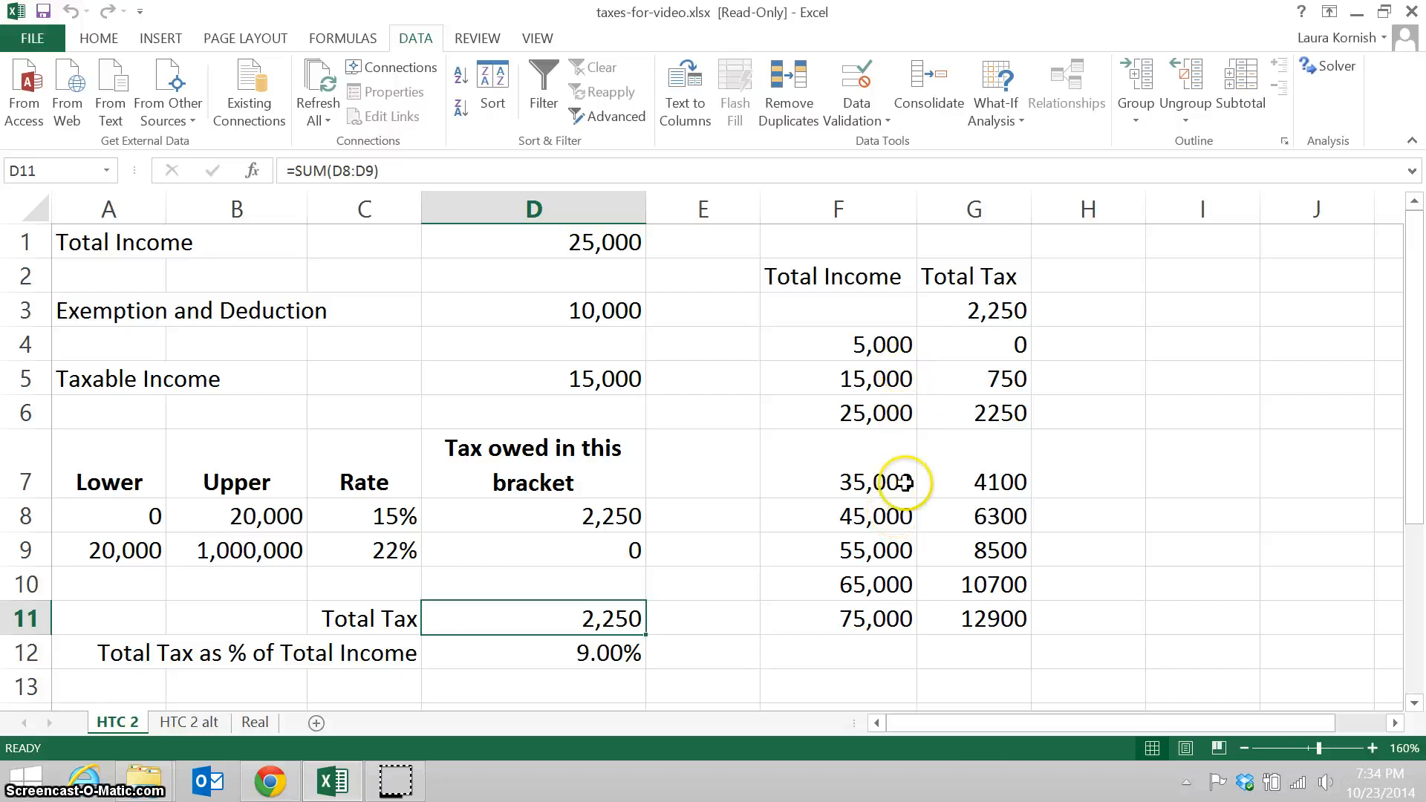
pyautogui.moveTo(909, 532)
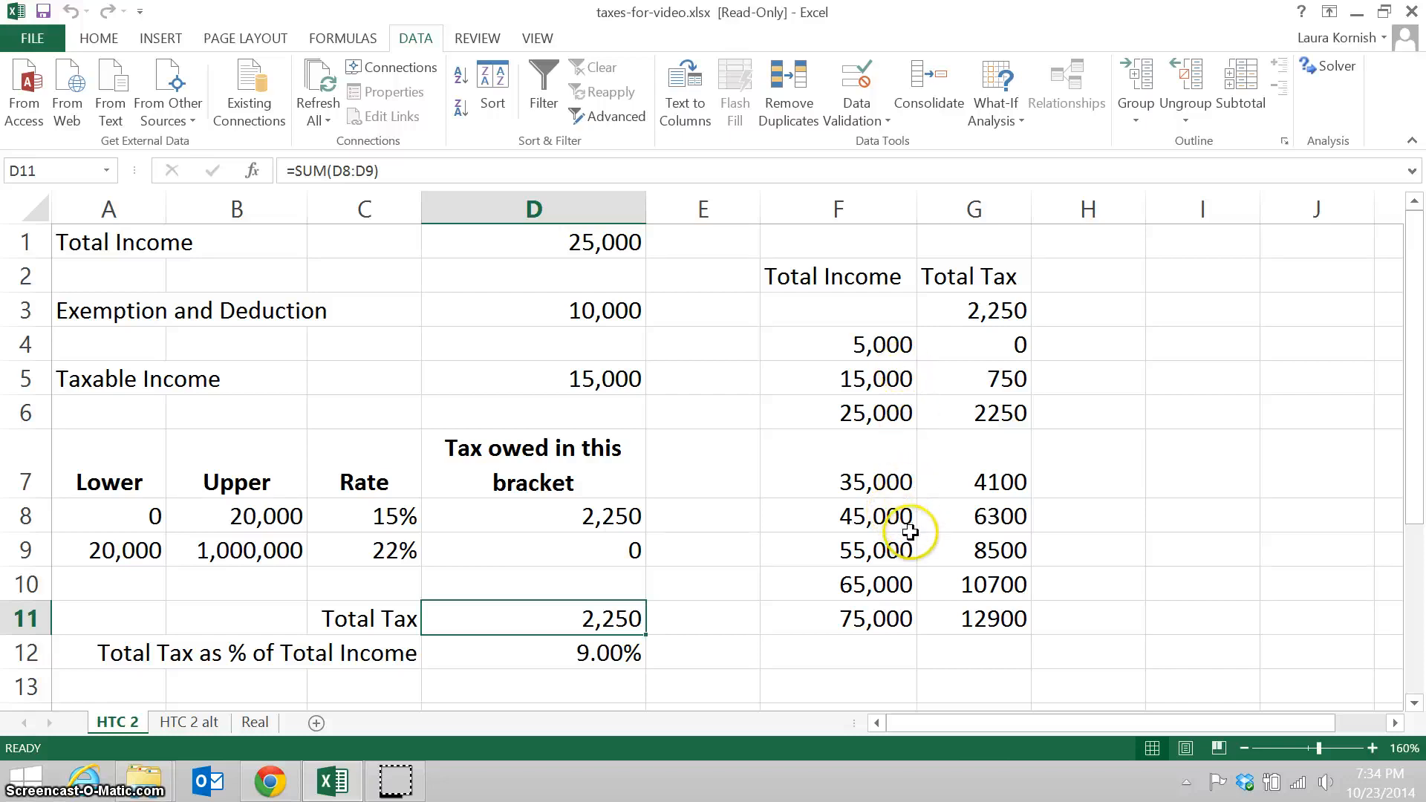
pyautogui.moveTo(880, 618)
pyautogui.write('9')
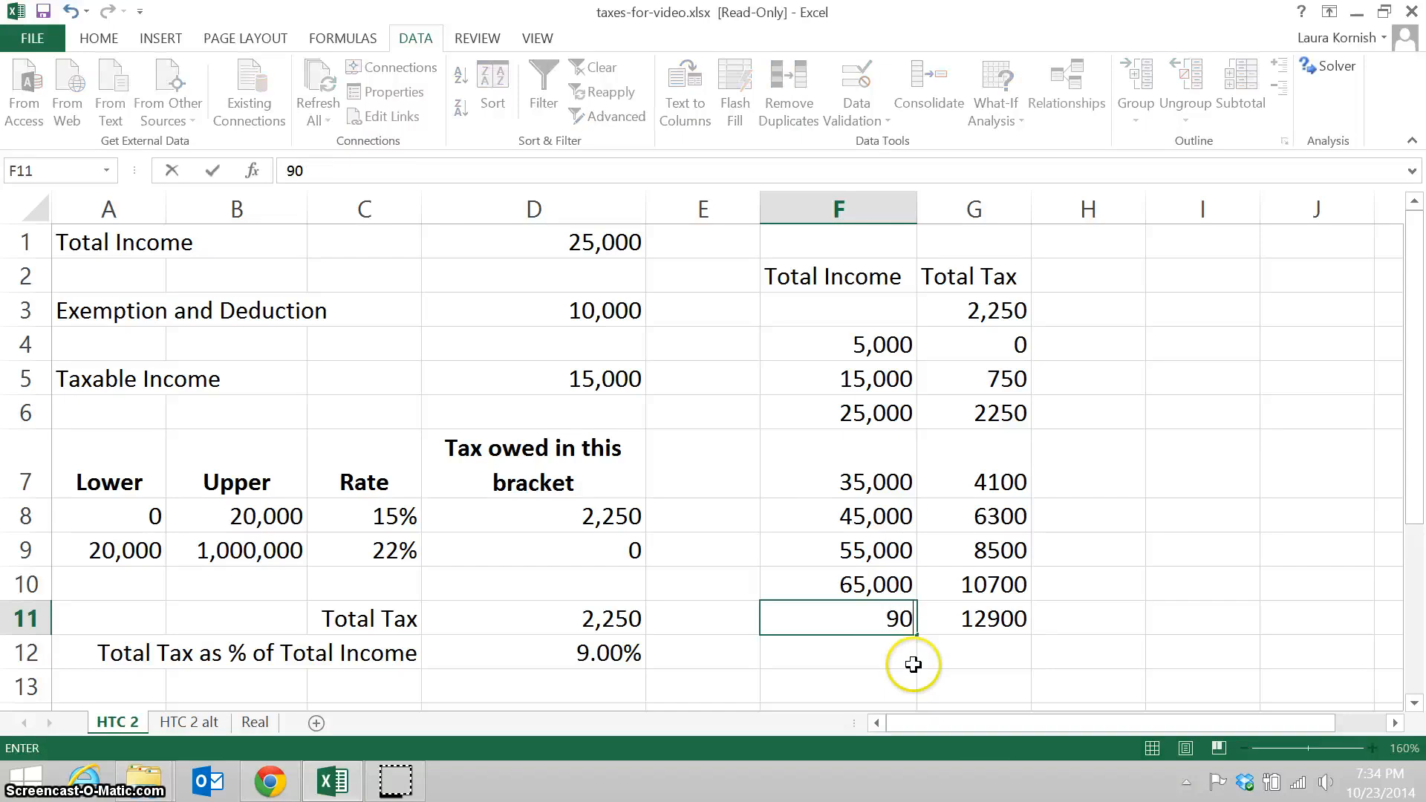
# - Set F11 to 90,000 and apply Comma Style to the G4:G11 tax amounts
pyautogui.write('000')
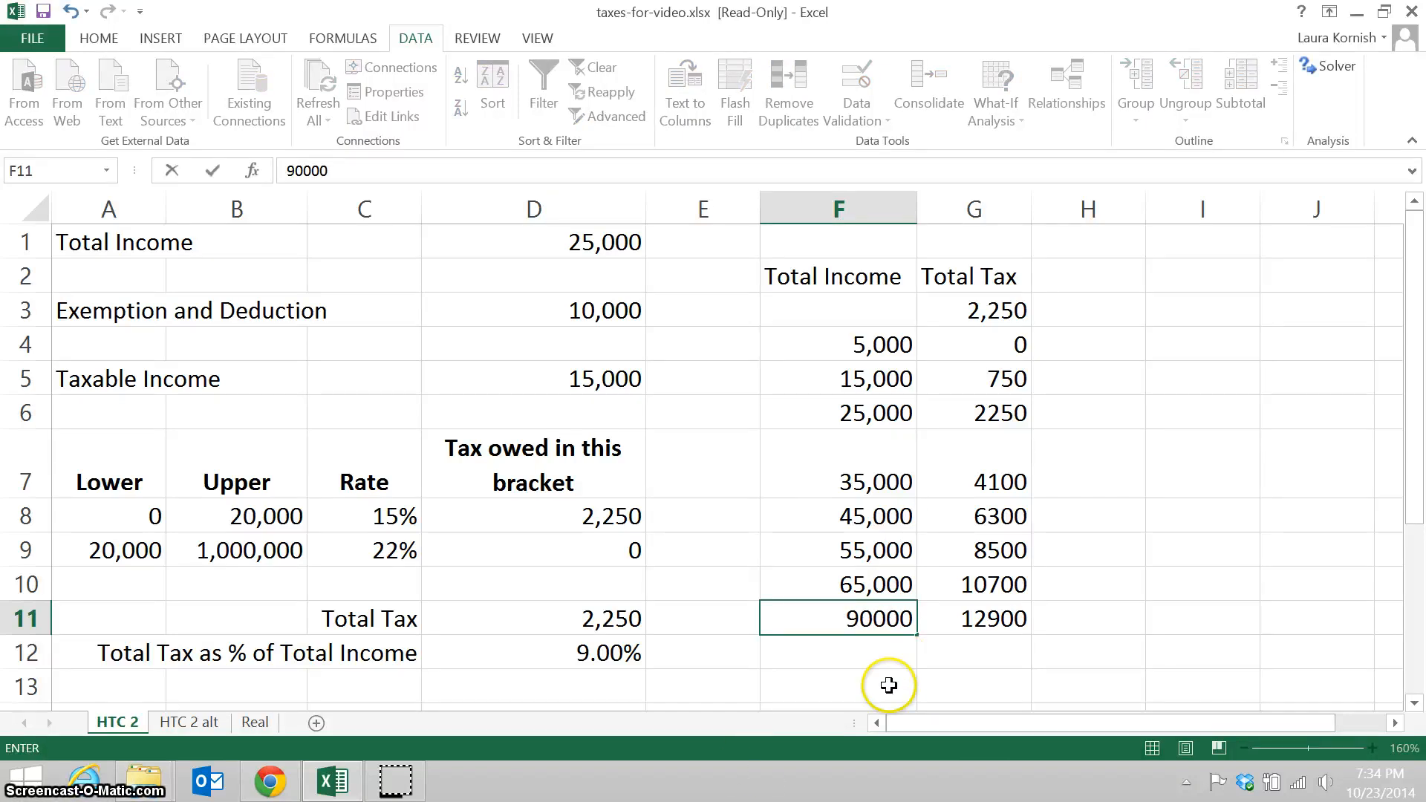
pyautogui.press('enter')
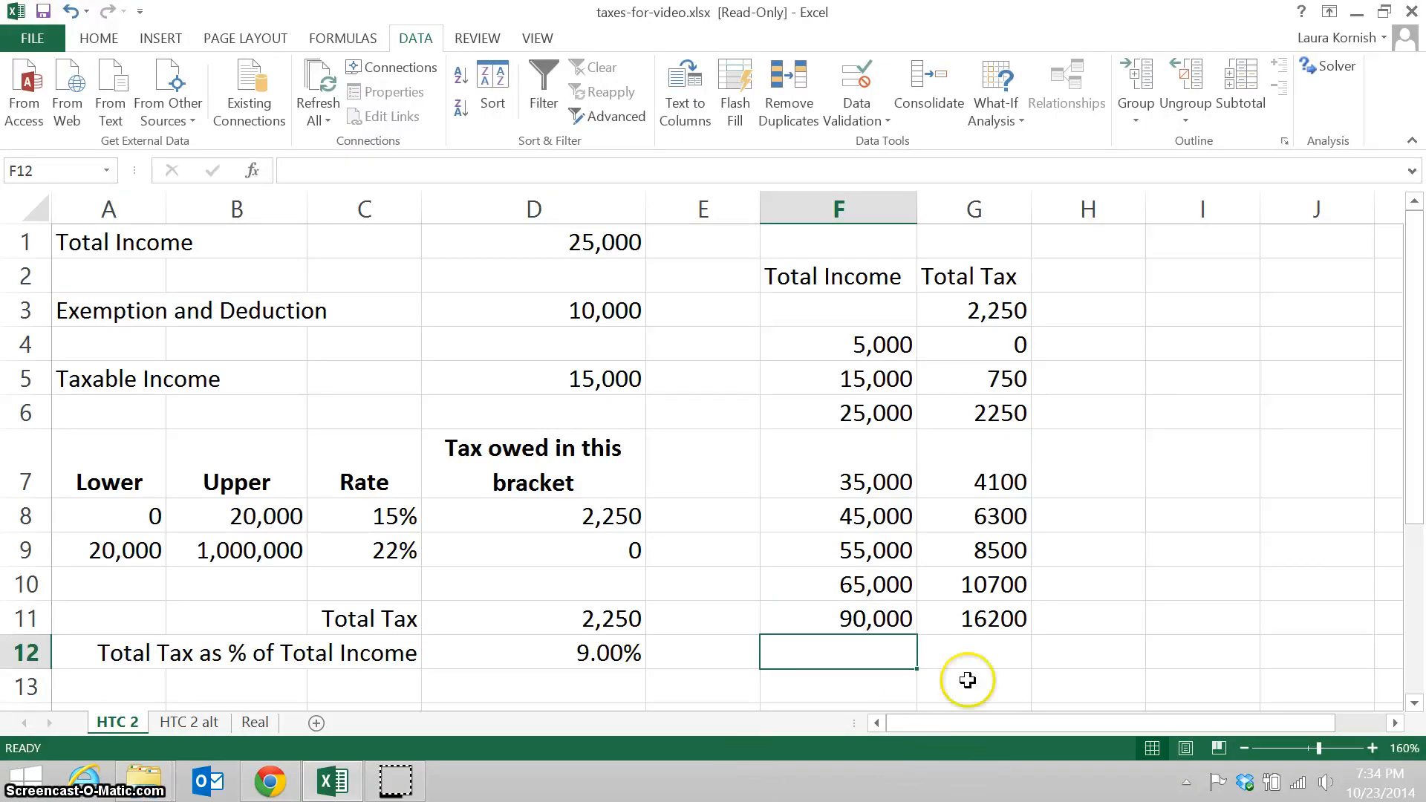
pyautogui.moveTo(1001, 643)
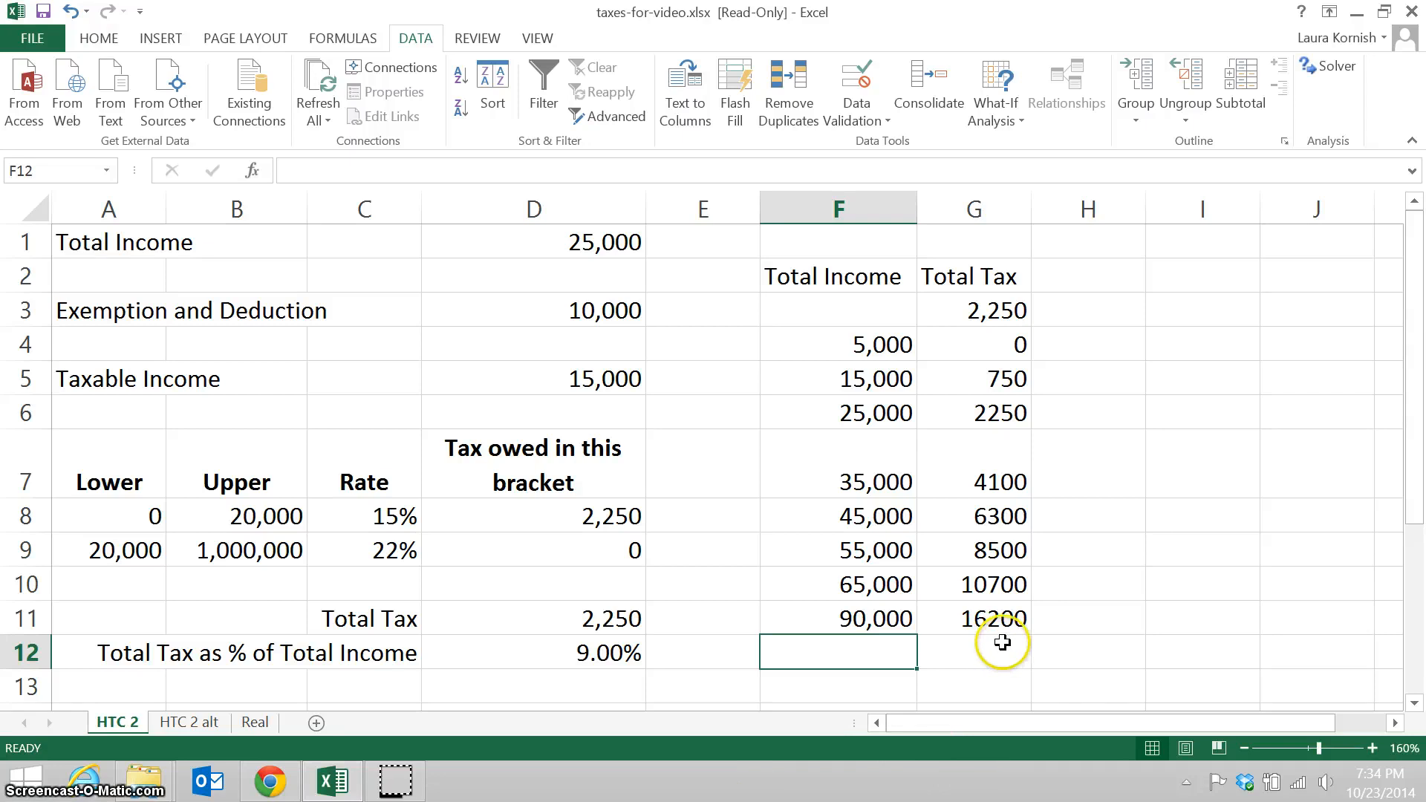
pyautogui.moveTo(892, 620)
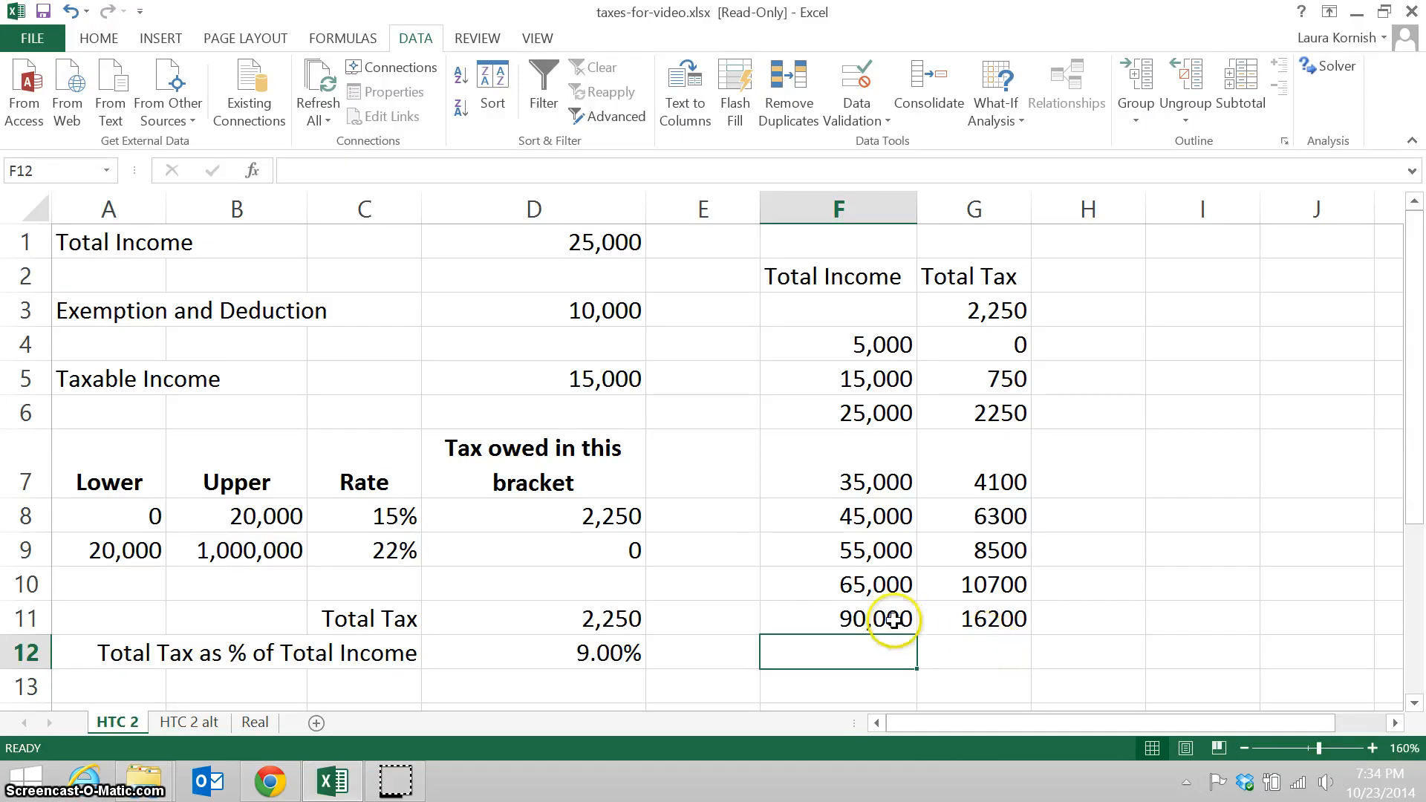
pyautogui.click(838, 619)
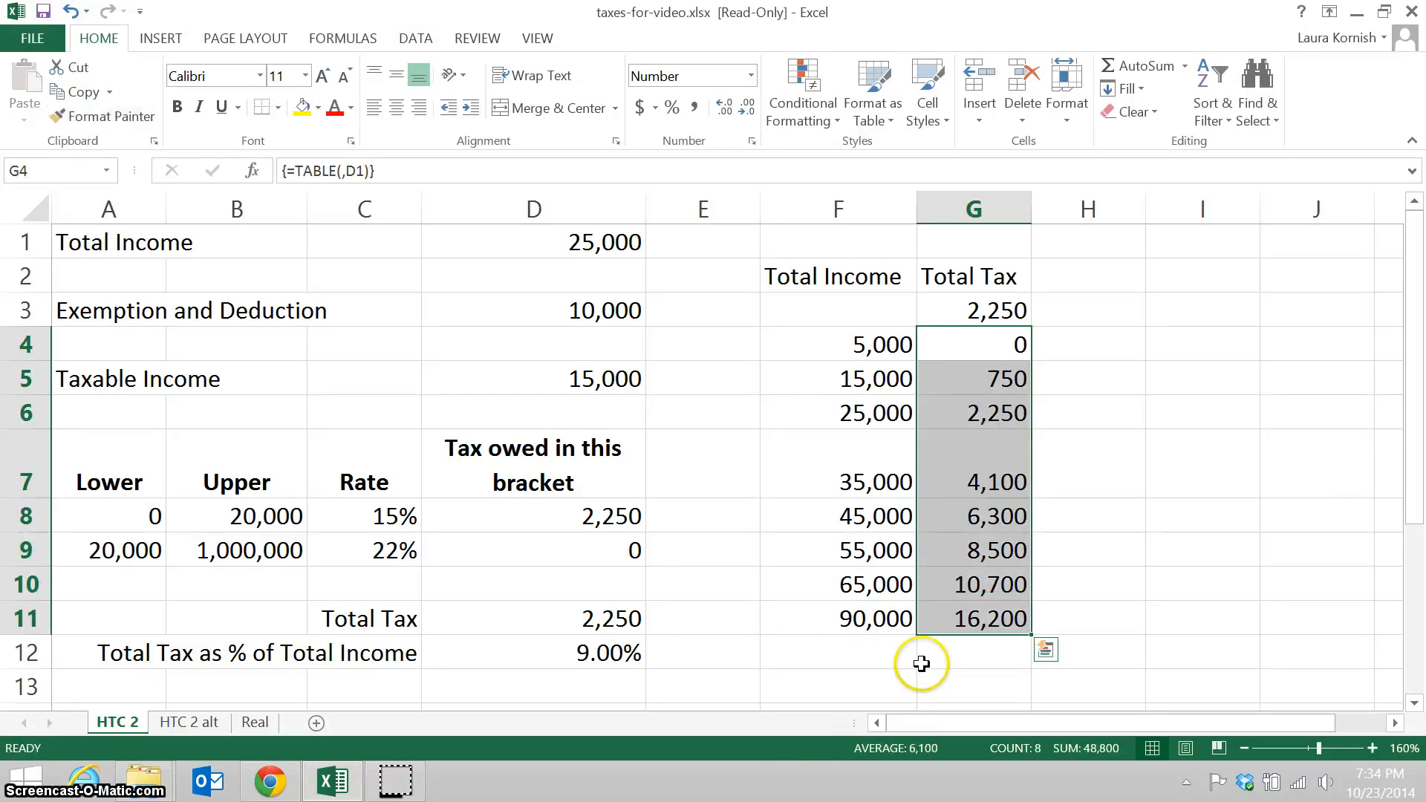
pyautogui.click(837, 652)
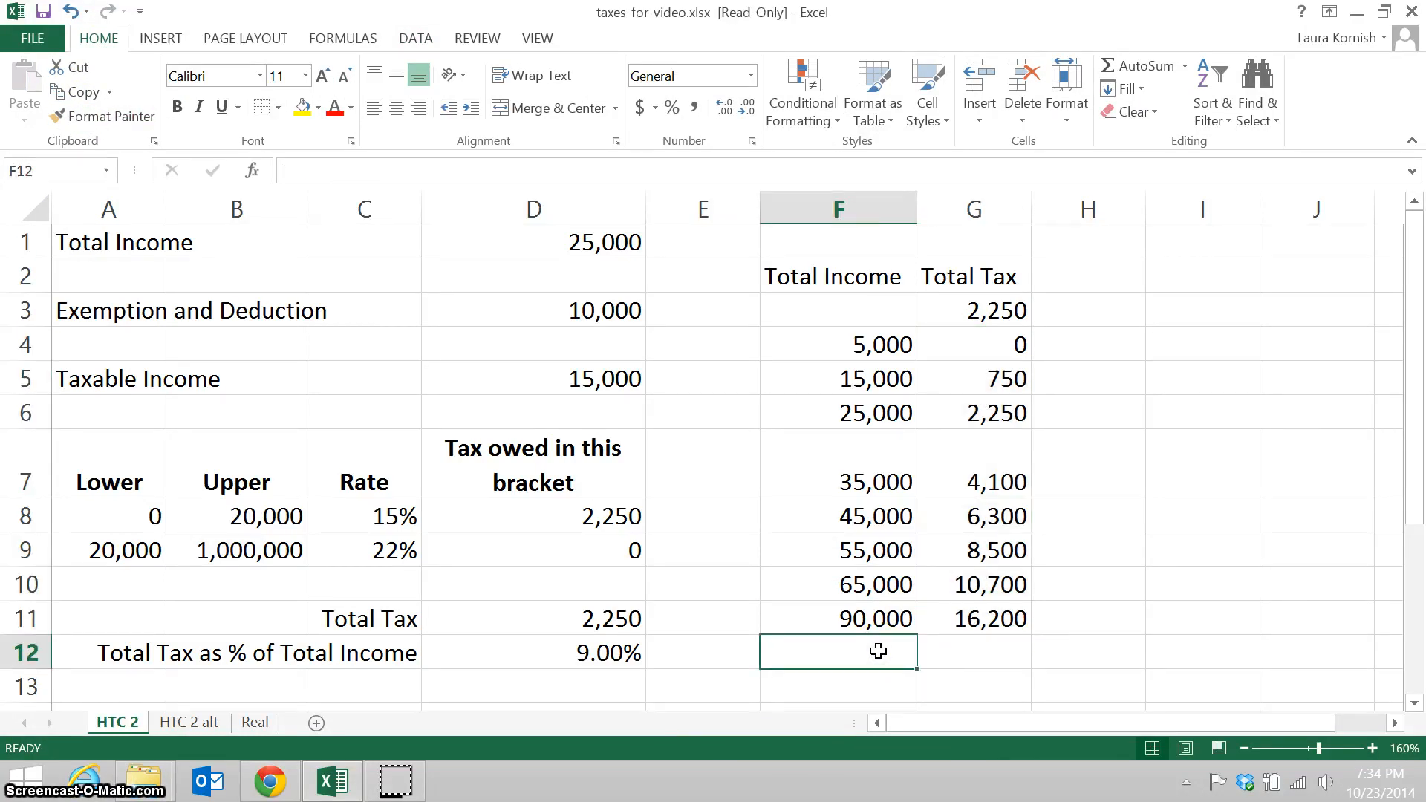